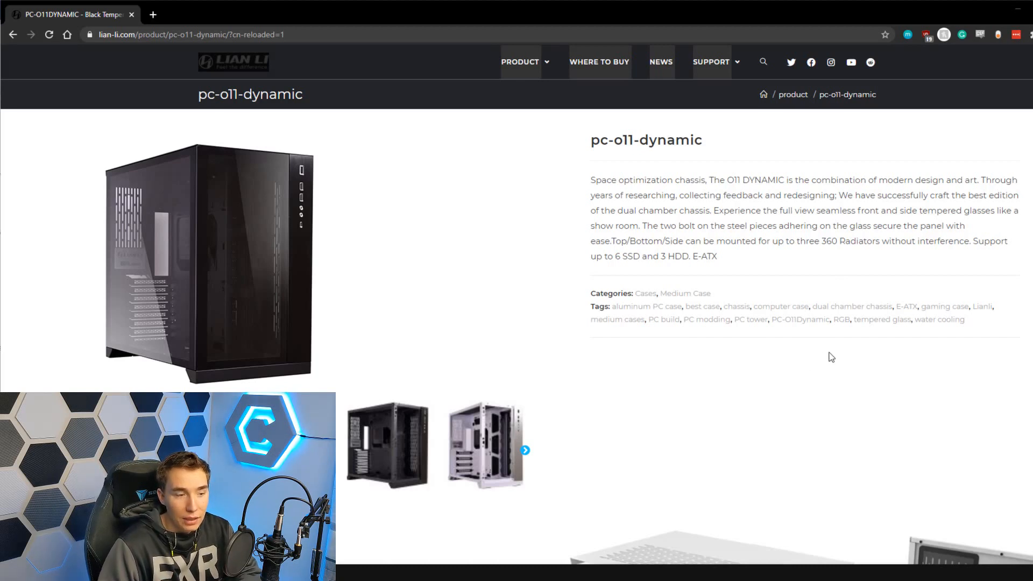
Step: Scroll the O11 Dynamic product page down to its compatibility, DOWNLOAD and SPECIFICATIONS sections
scroll("down", 3)
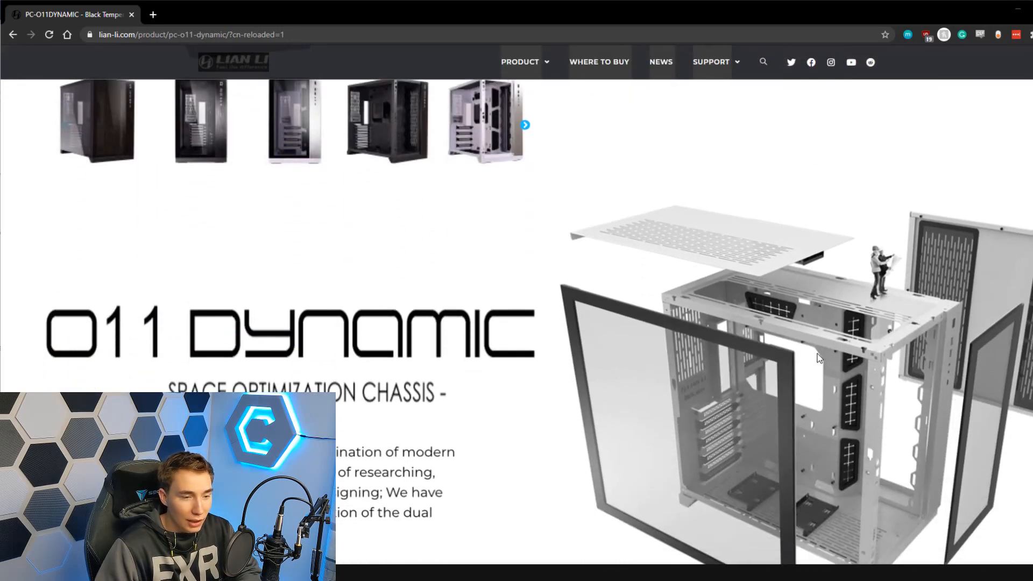
mouse_move(710, 302)
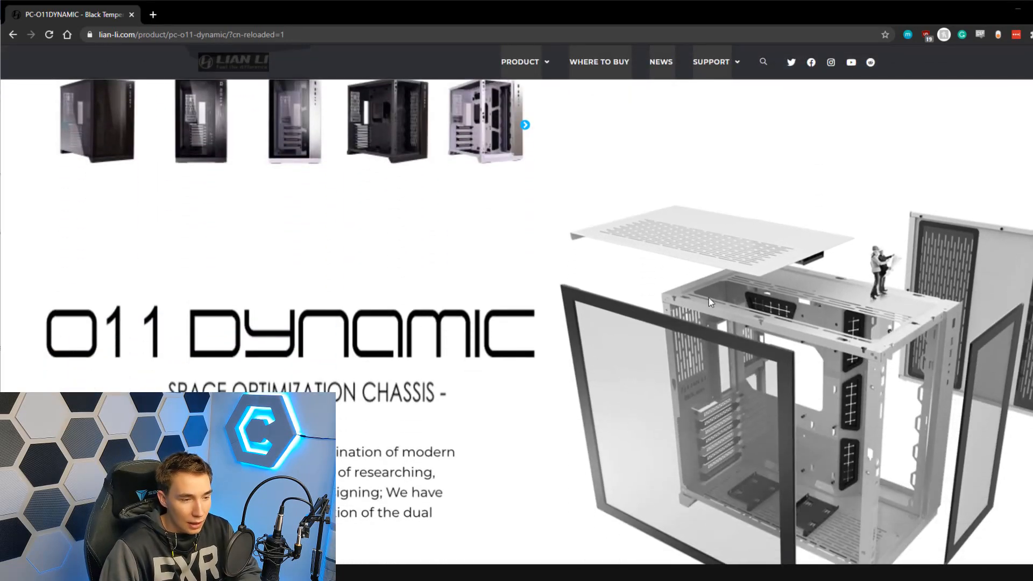
scroll("down", 3)
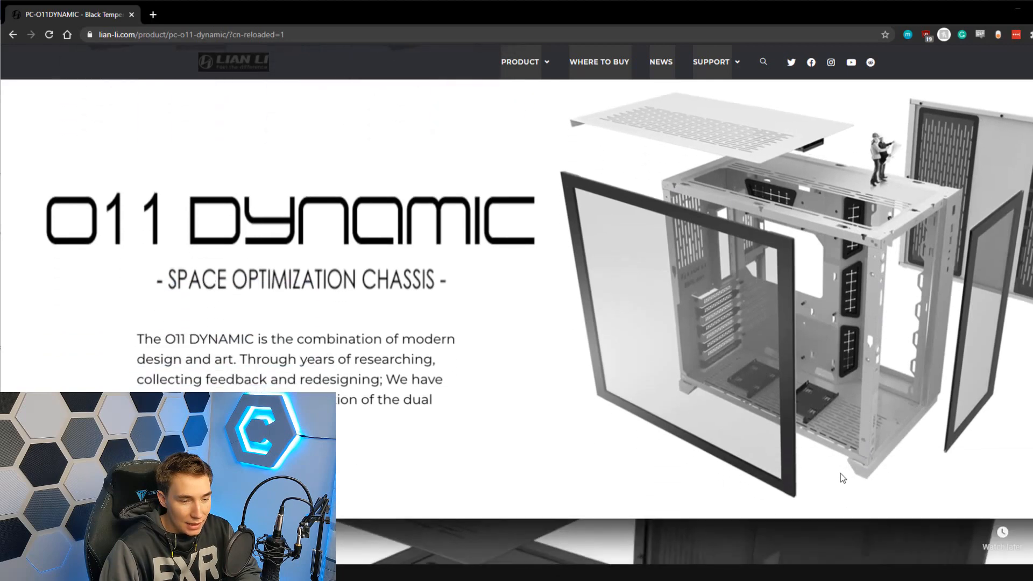
mouse_move(863, 479)
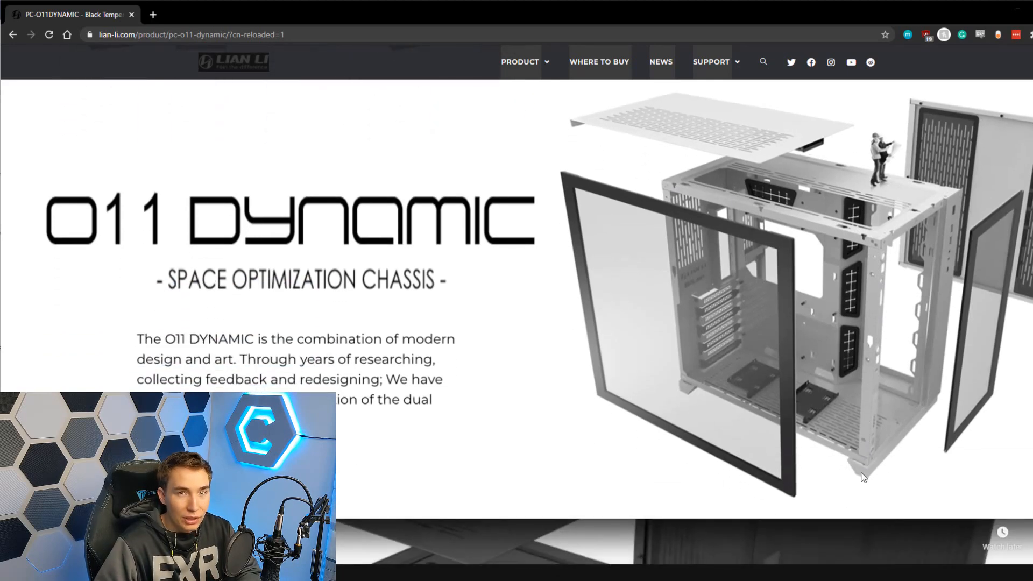
scroll("down", 3)
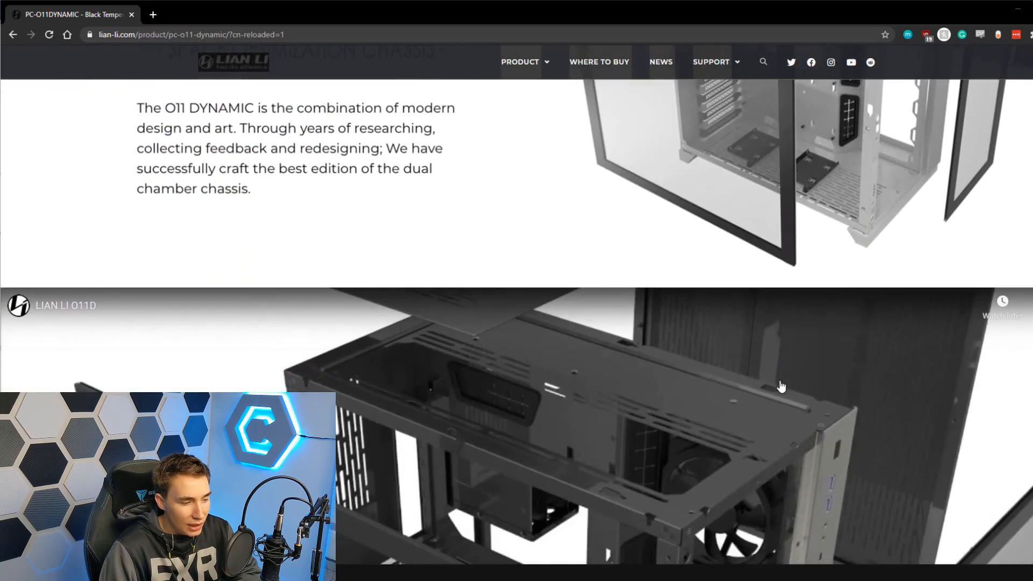
scroll("down", 3)
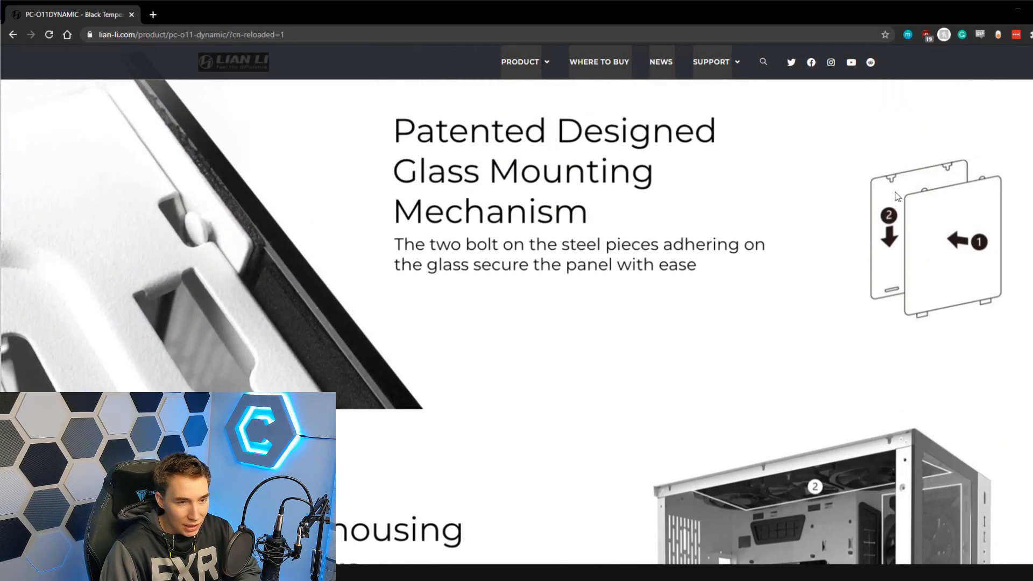
mouse_move(771, 164)
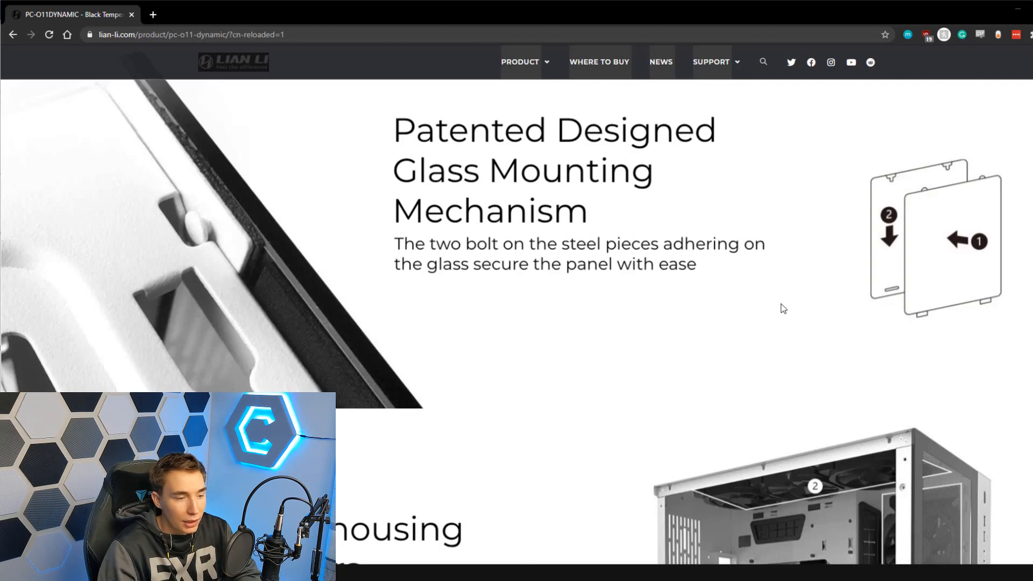
scroll("down", 3)
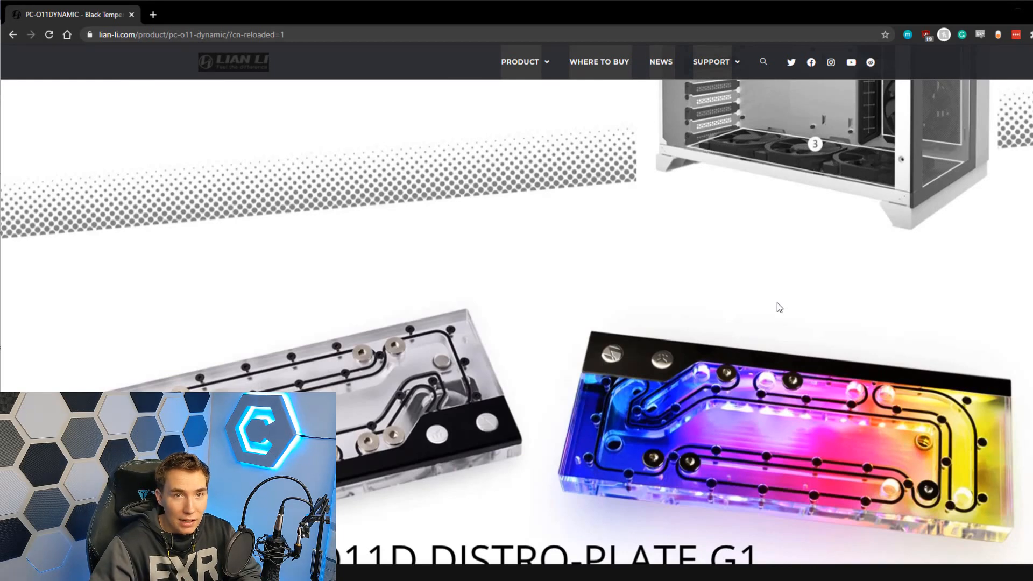
scroll("down", 3)
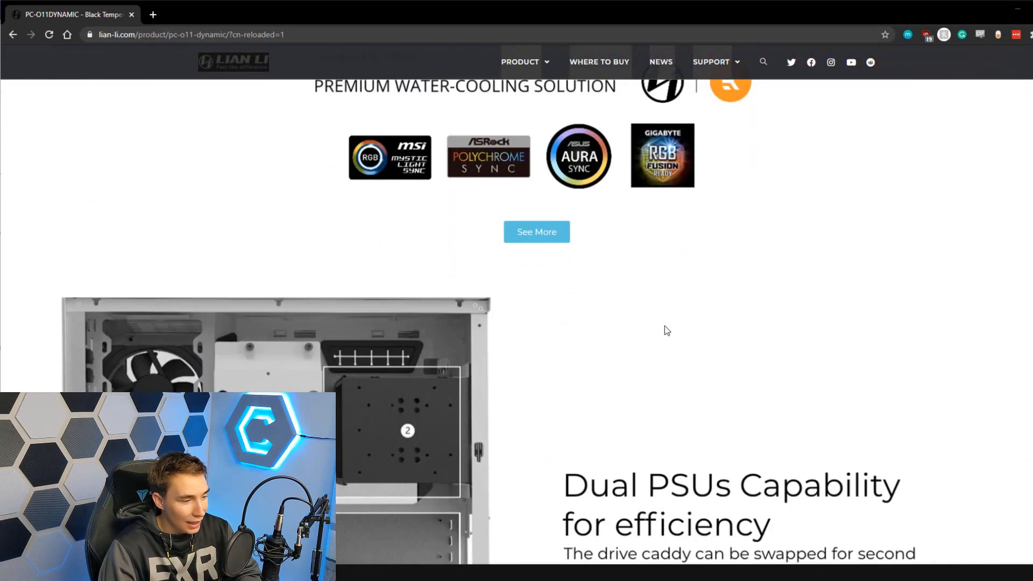
scroll("down", 3)
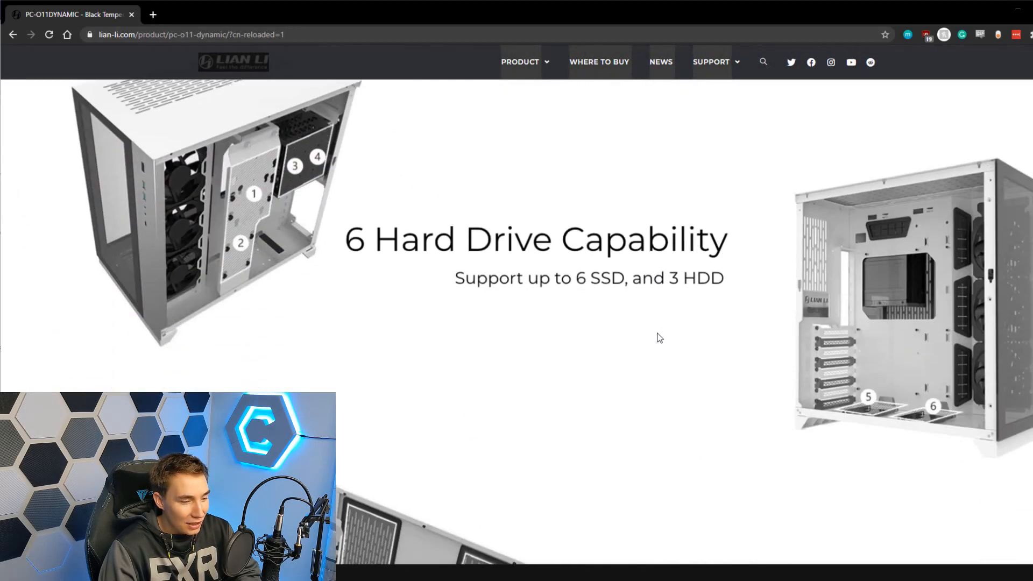
scroll("down", 3)
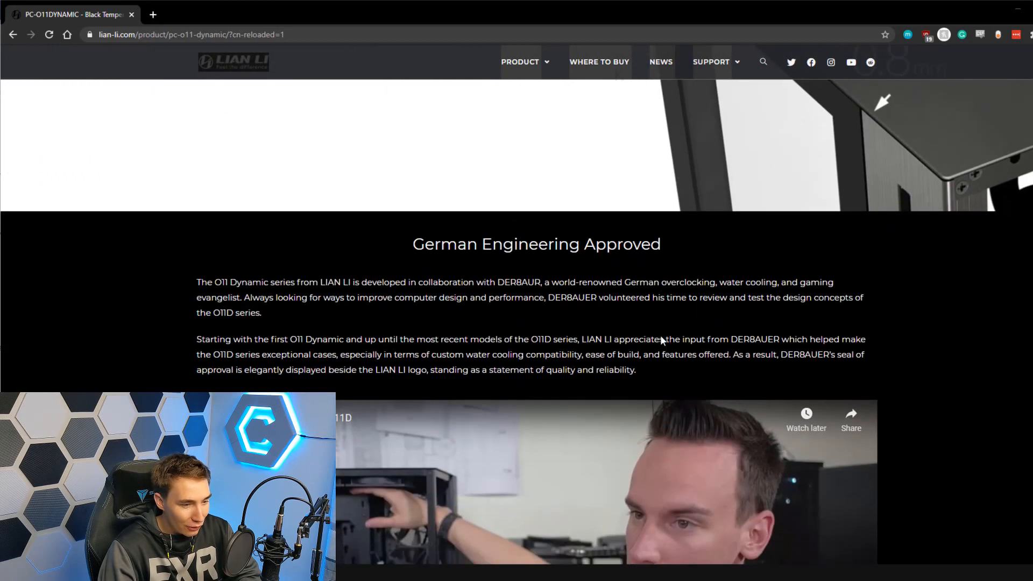
scroll("down", 3)
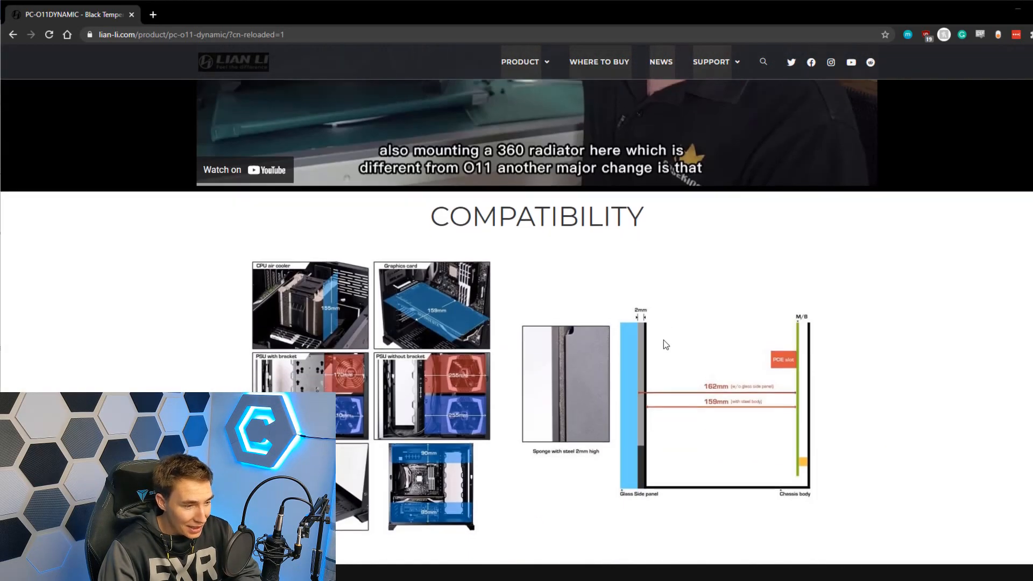
scroll("down", 3)
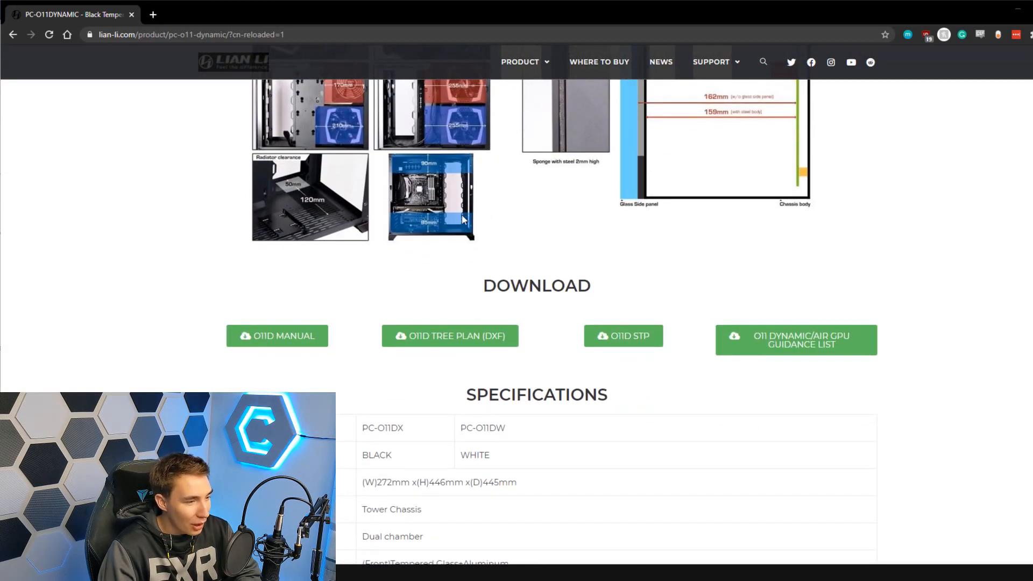
mouse_move(664, 404)
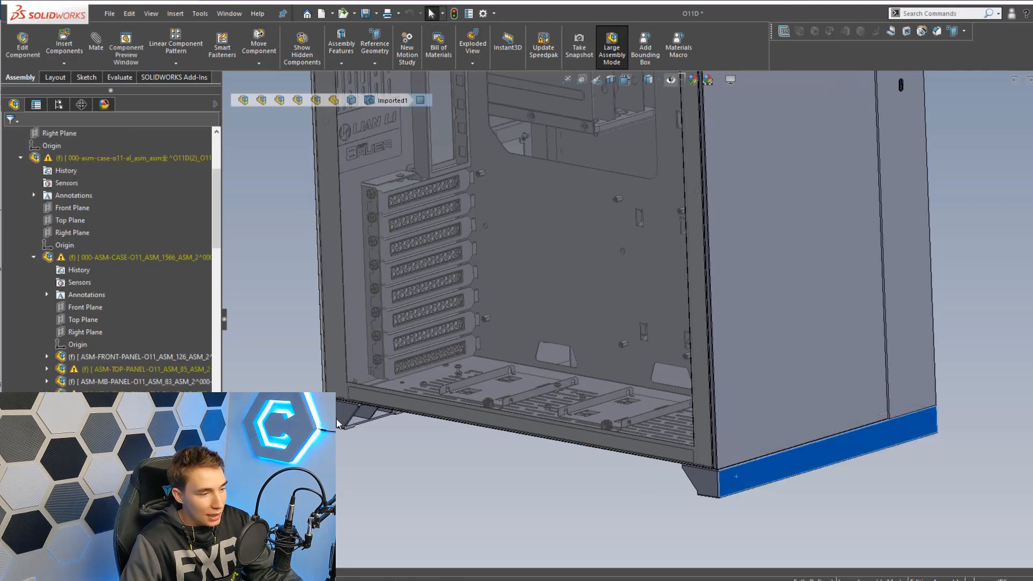
Step: Open the Copy of FOOT-S component under ASM-BELOW-PANEL as its own part
scroll("down", 3)
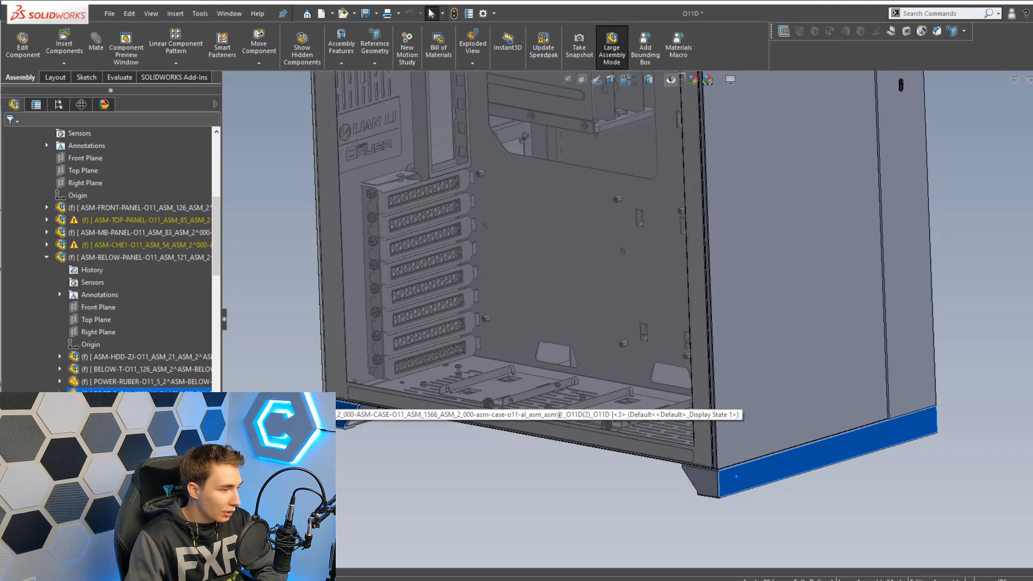
right_click(138, 283)
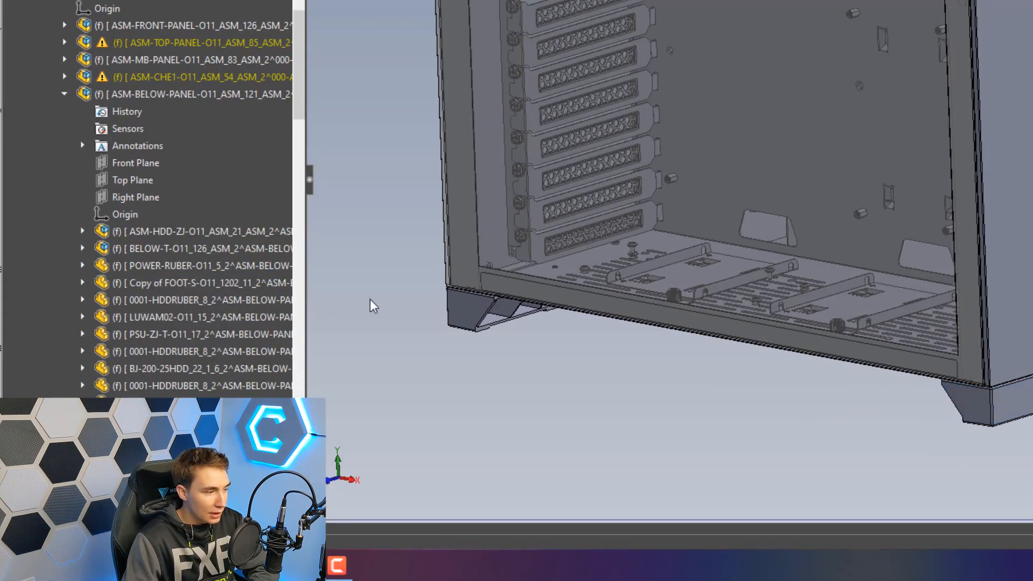
left_click(198, 283)
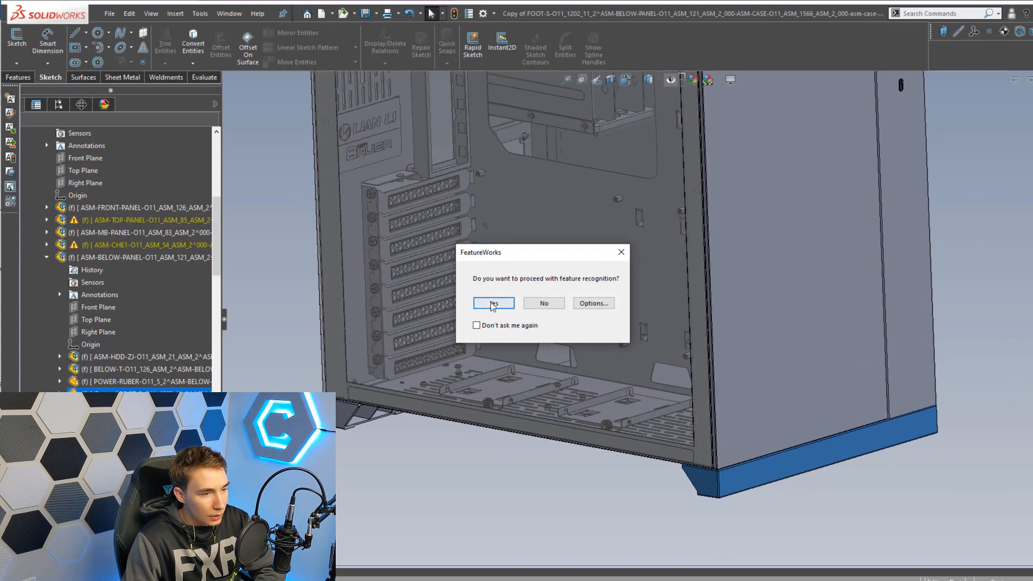
Step: Accept the FeatureWorks prompt, then cancel recognition to keep the single Imported1 body
left_click(493, 303)
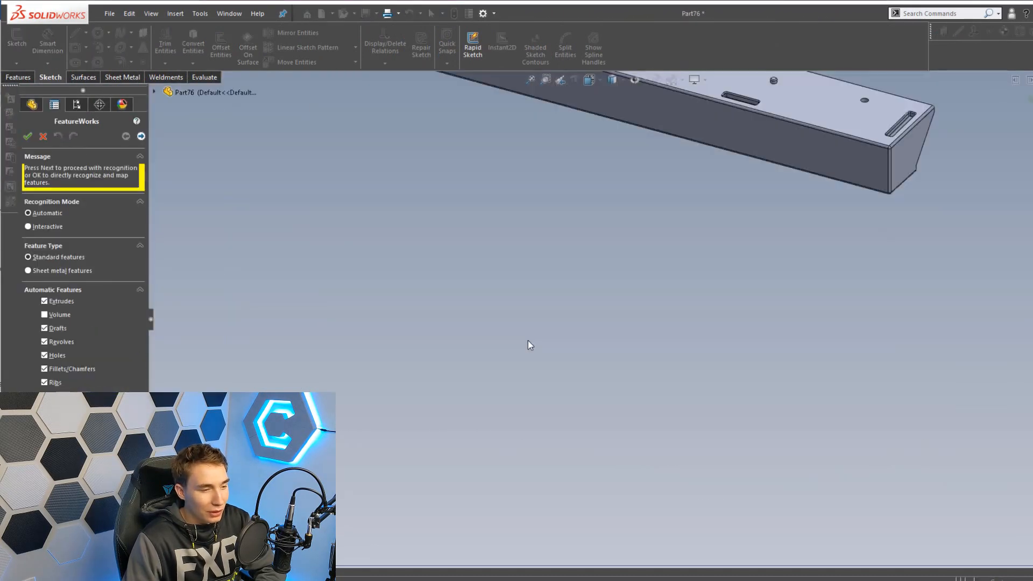
left_click(27, 136)
type("split")
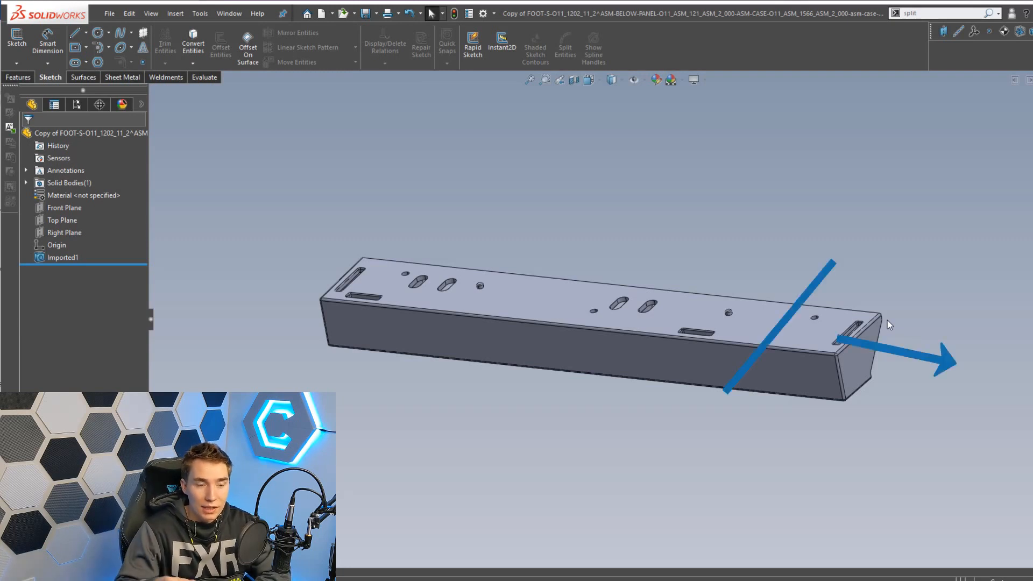
mouse_move(860, 376)
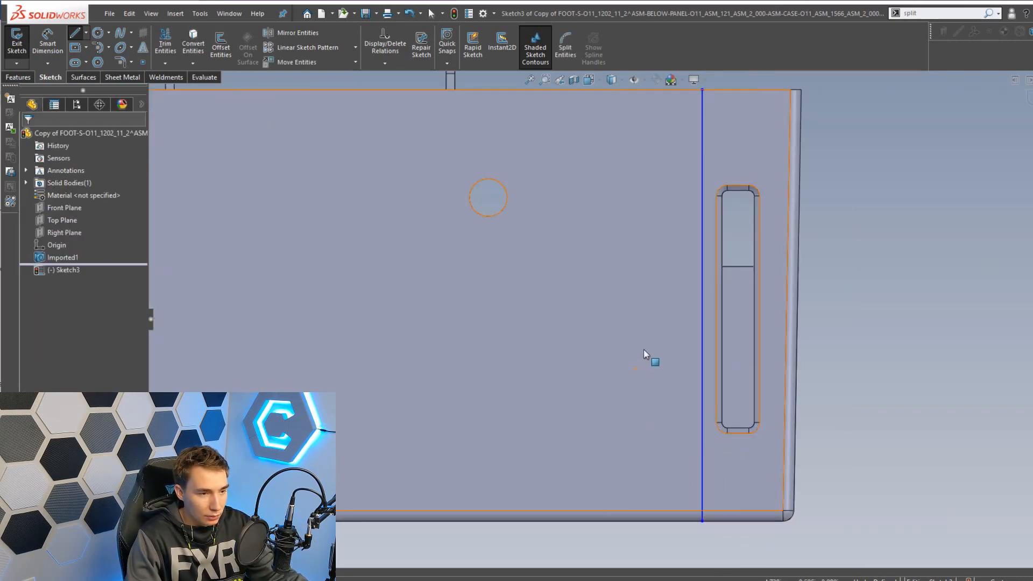
mouse_move(670, 349)
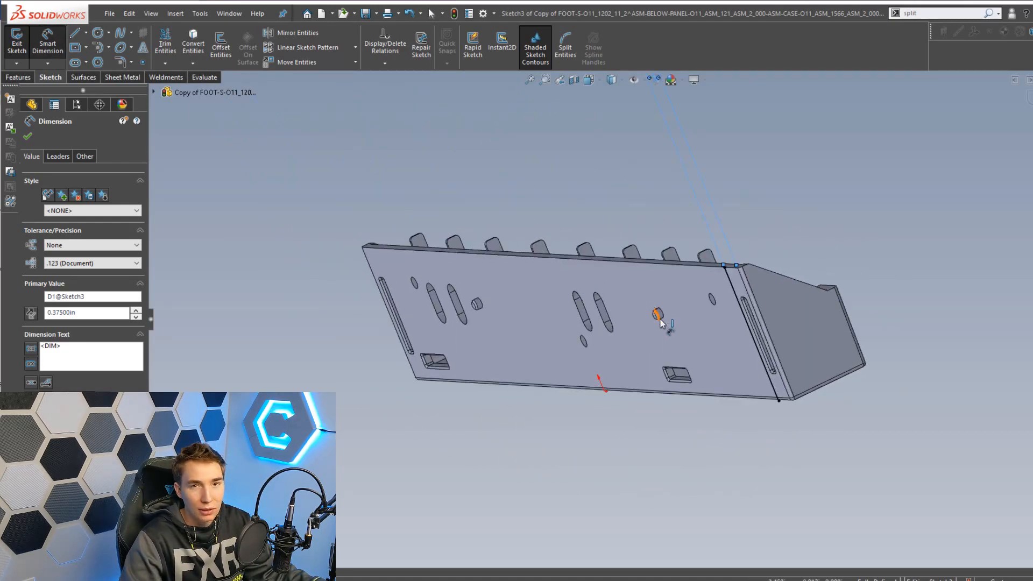
mouse_move(657, 316)
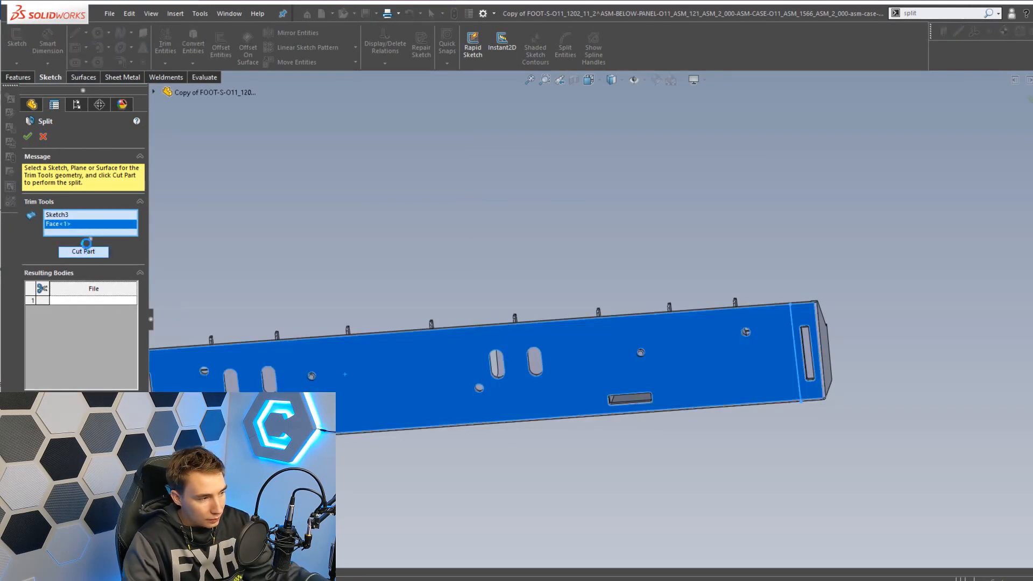
Step: Cut the foot along Sketch3 and include the resulting bodies, giving four solid bodies
left_click(83, 252)
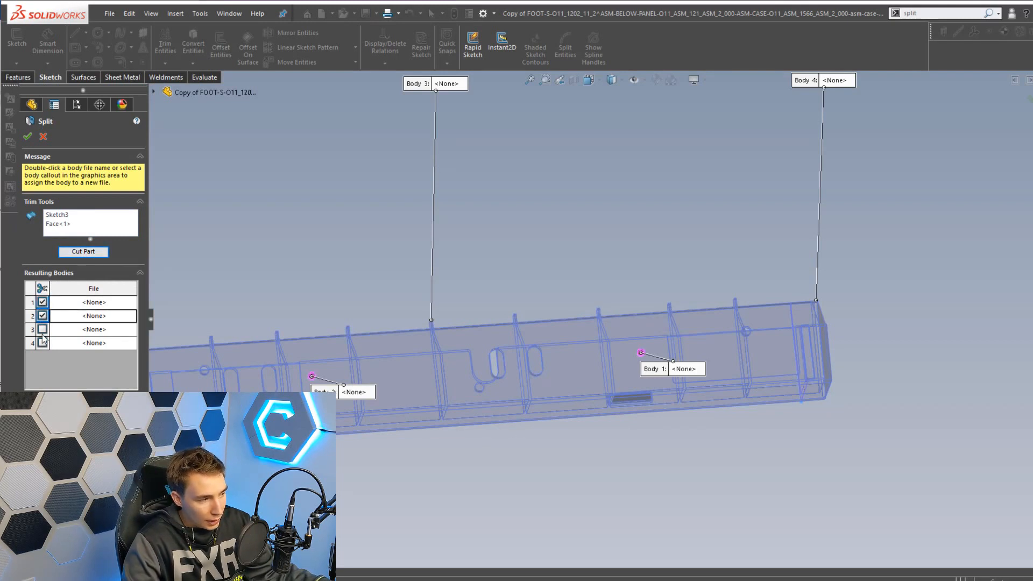
left_click(42, 343)
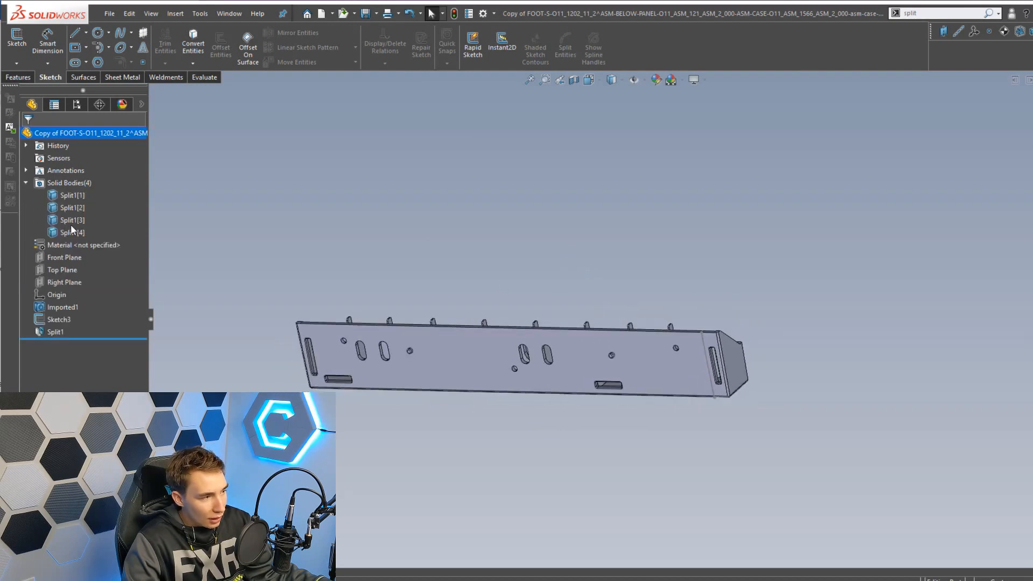
Step: Identify the split bodies and launch Delete/Keep Body via the command search
left_click(71, 220)
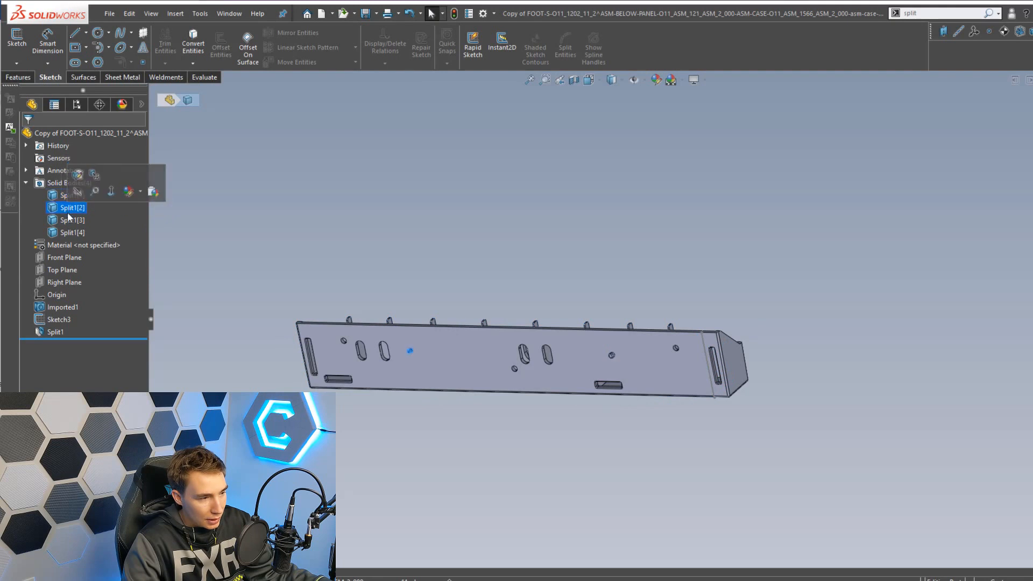
left_click(72, 232)
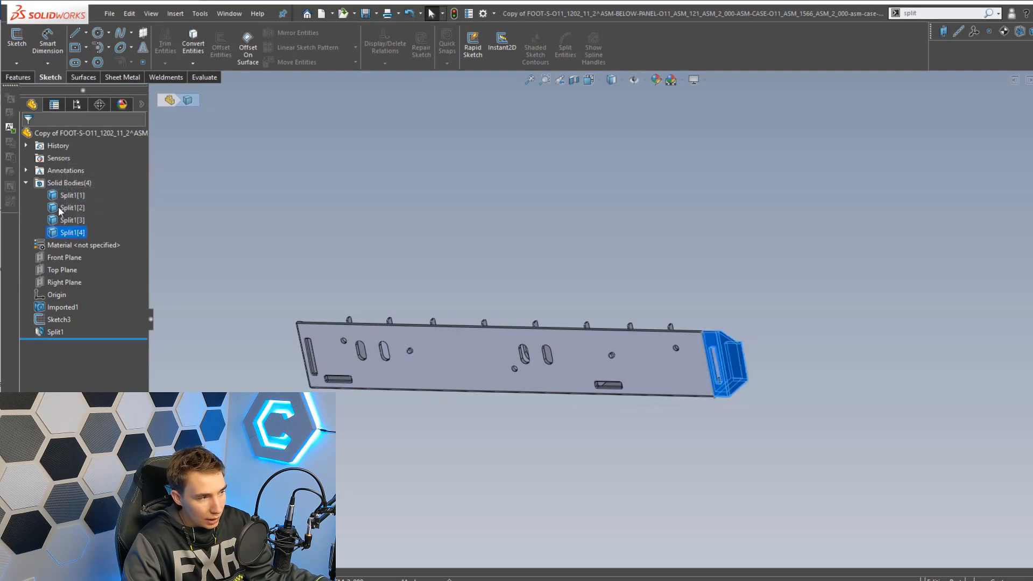
left_click(71, 194)
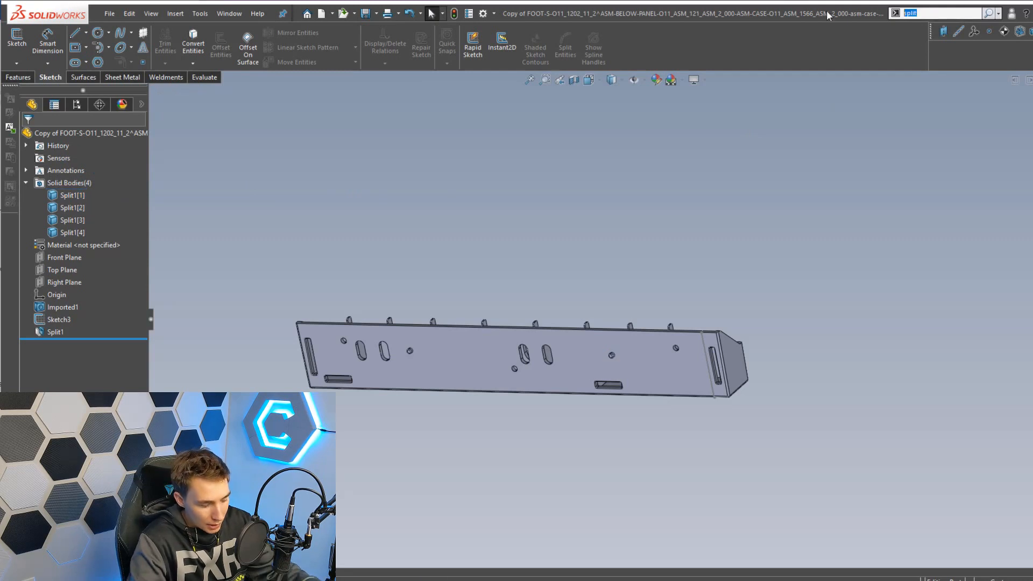
type("d4e")
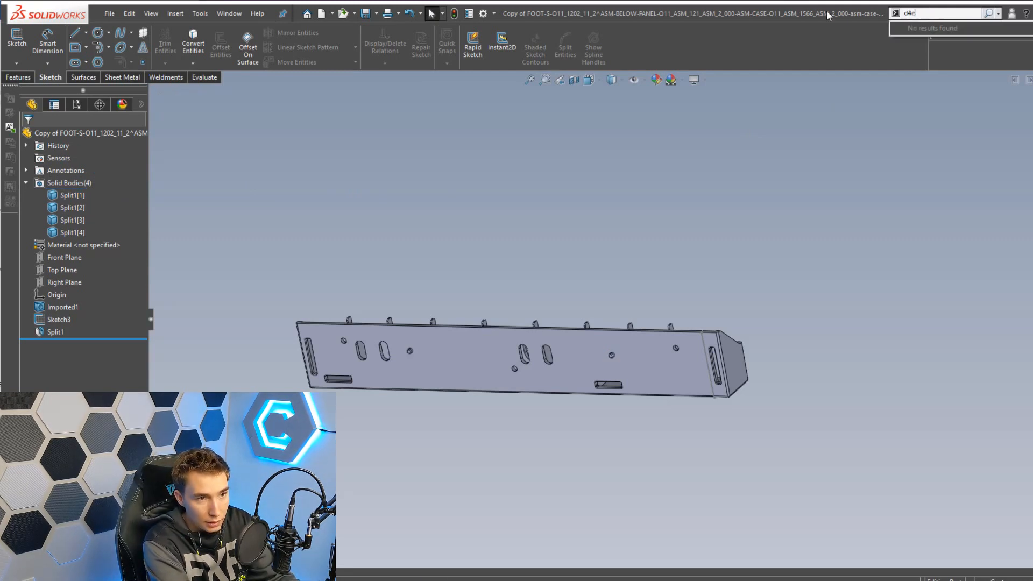
type("del")
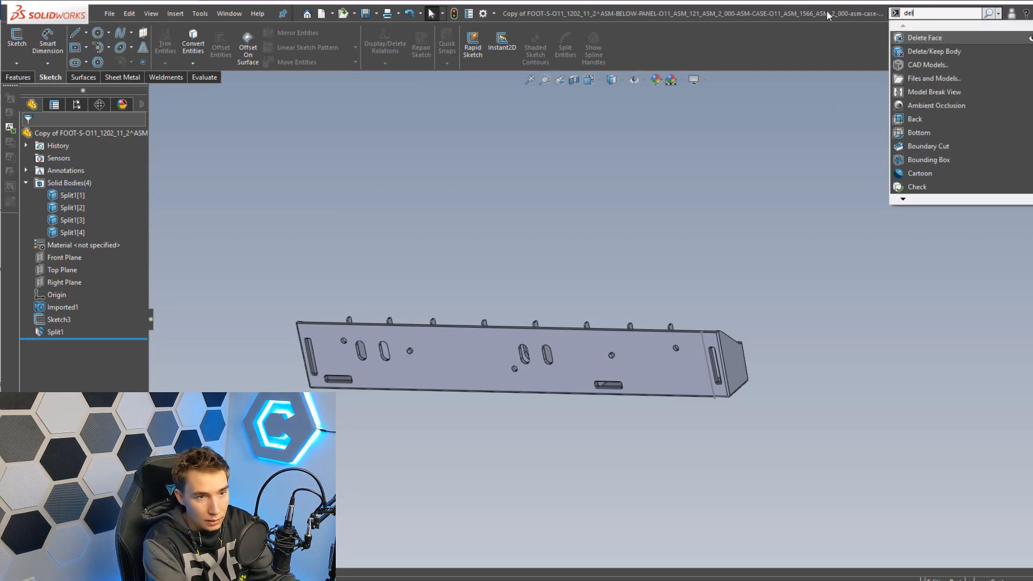
left_click(933, 51)
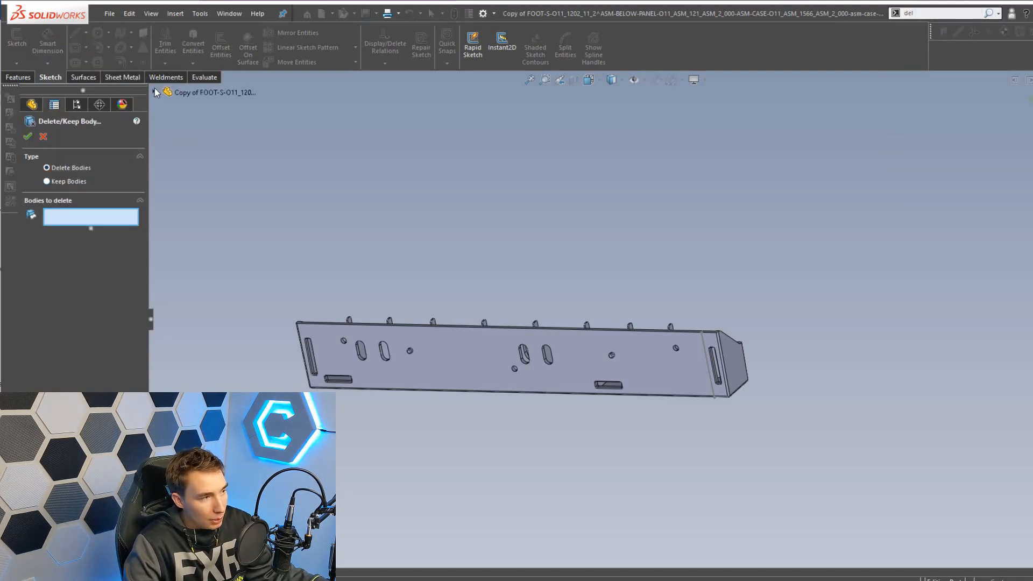
Step: Delete Split1[1] and Split1[2], leaving only Split1[3] and Split1[4]
left_click(210, 167)
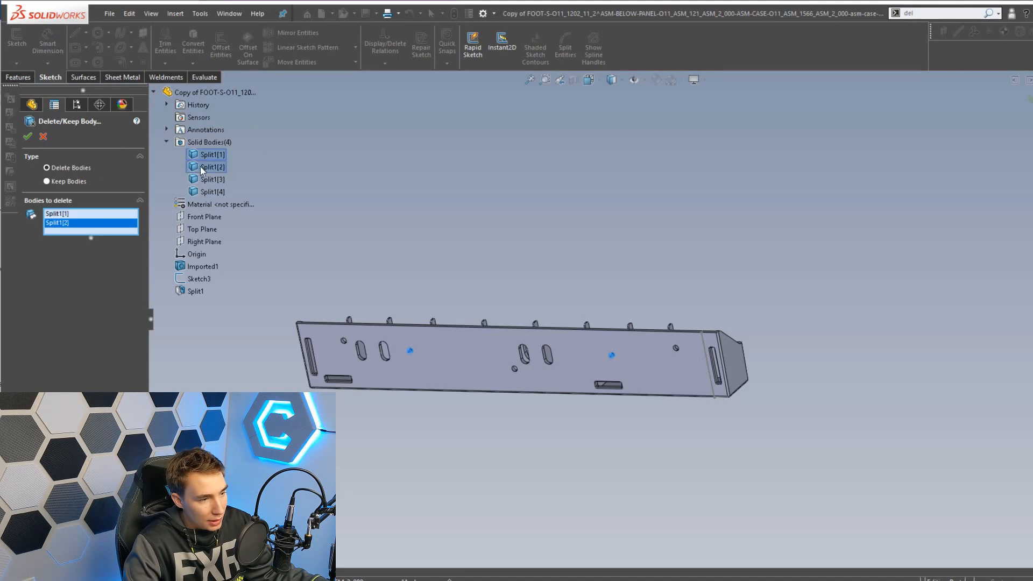
left_click(28, 136)
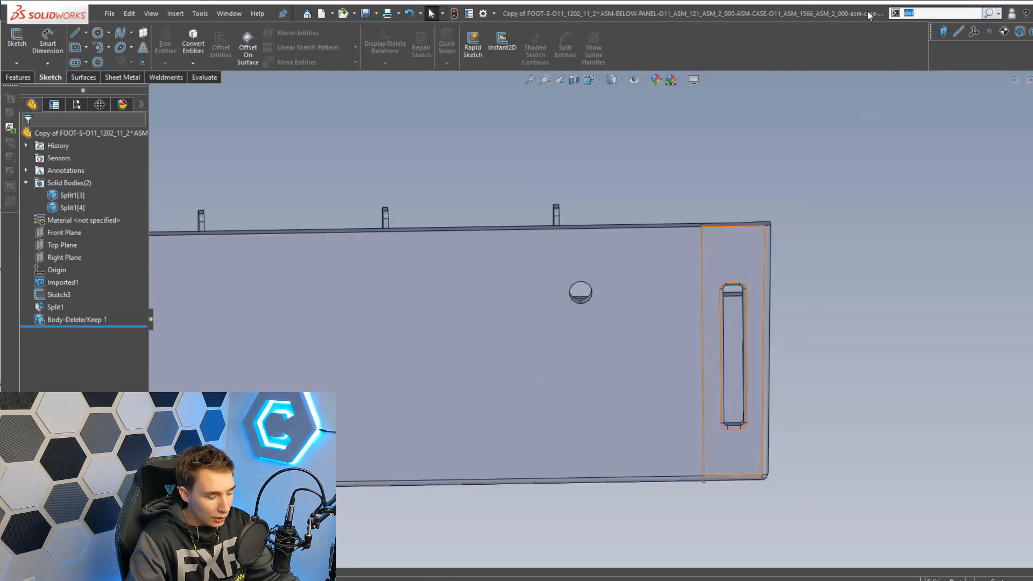
Step: Move Split1[4] 0.5in along ΔX with Copy unchecked, separating it from the main section
type("move")
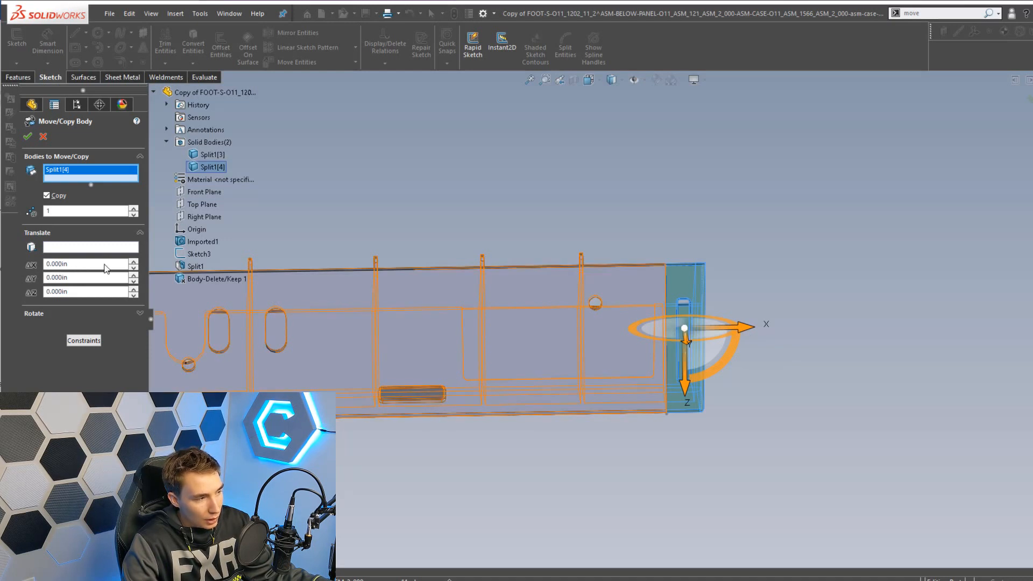
type("0.5")
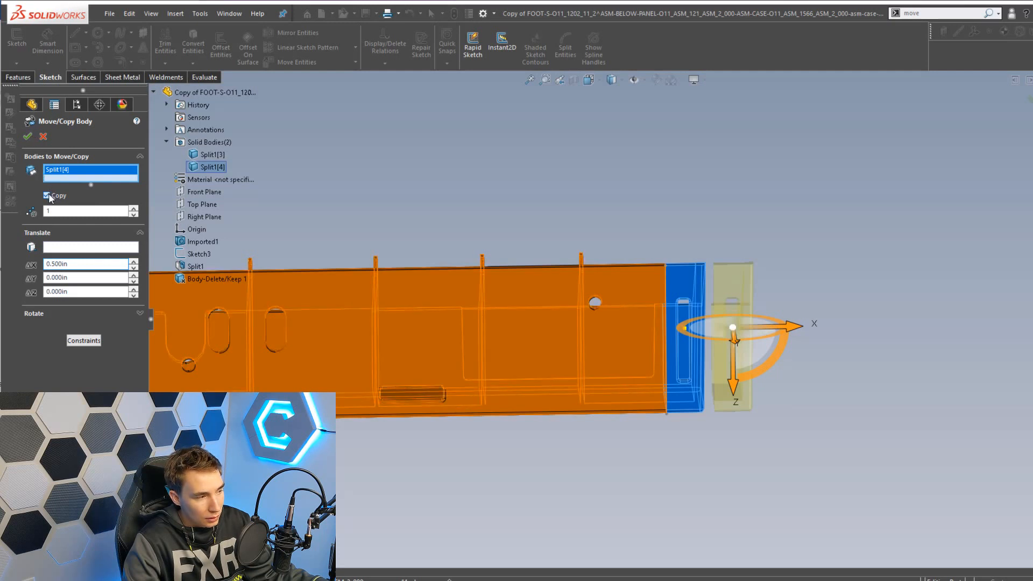
left_click(27, 136)
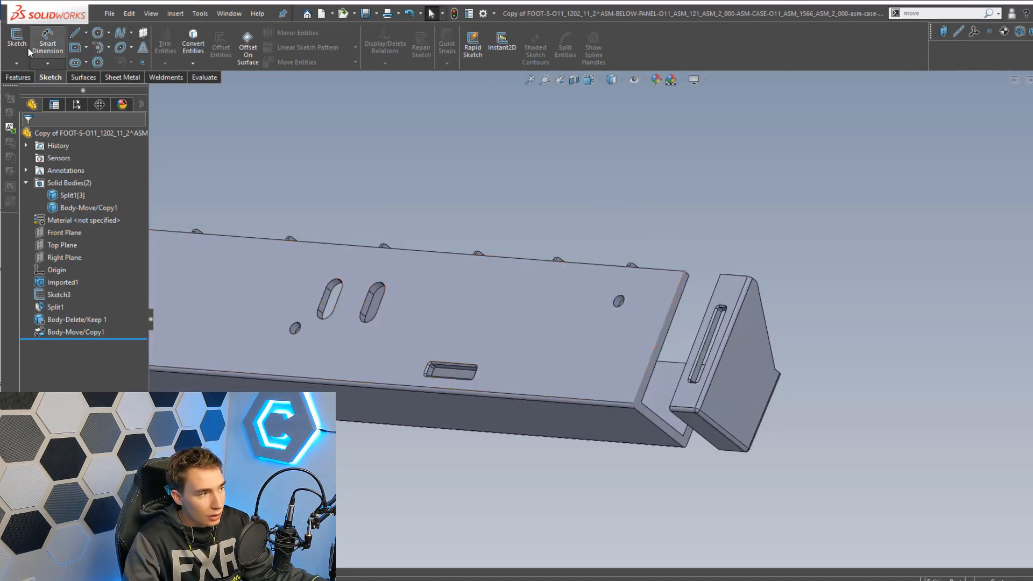
Step: Sketch on the main body's end face and convert its outline with Convert Entities
left_click(15, 39)
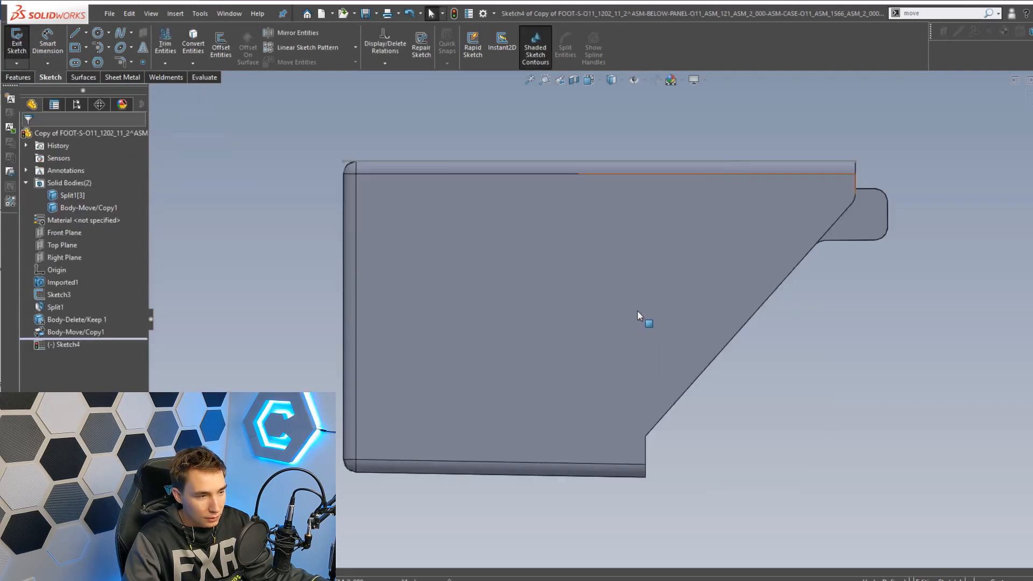
left_click(193, 46)
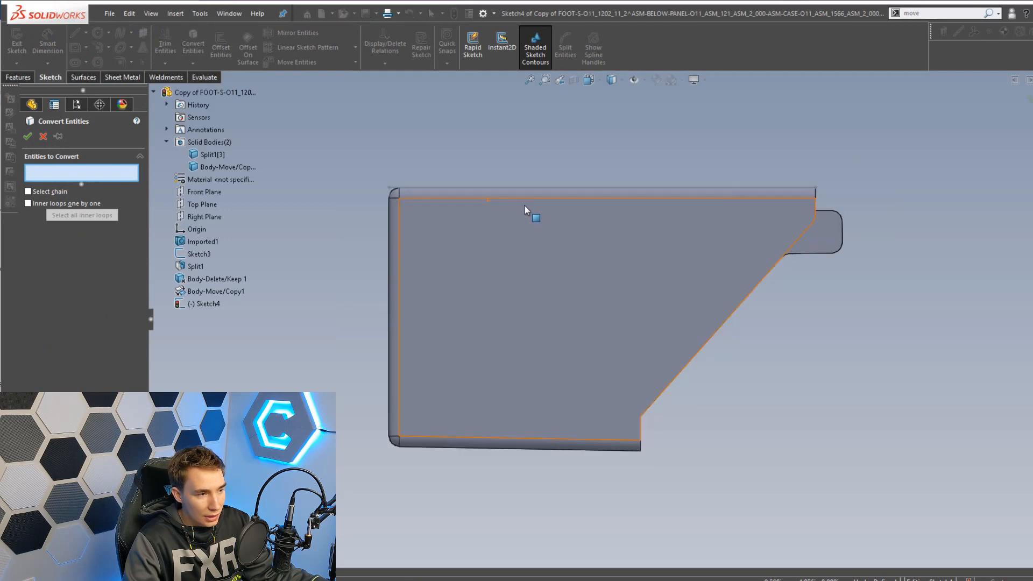
left_click_drag(527, 211, 718, 434)
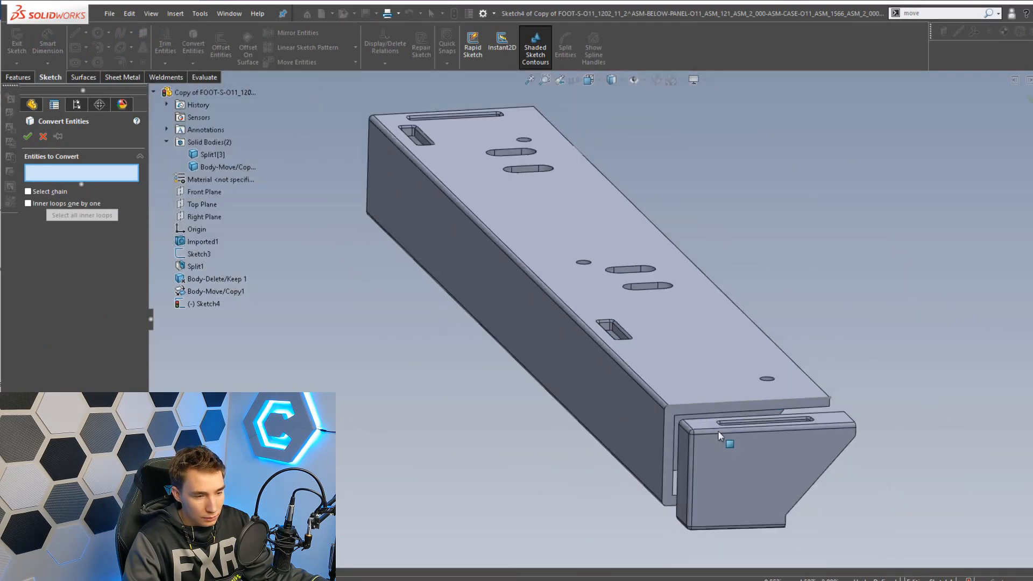
left_click(722, 441)
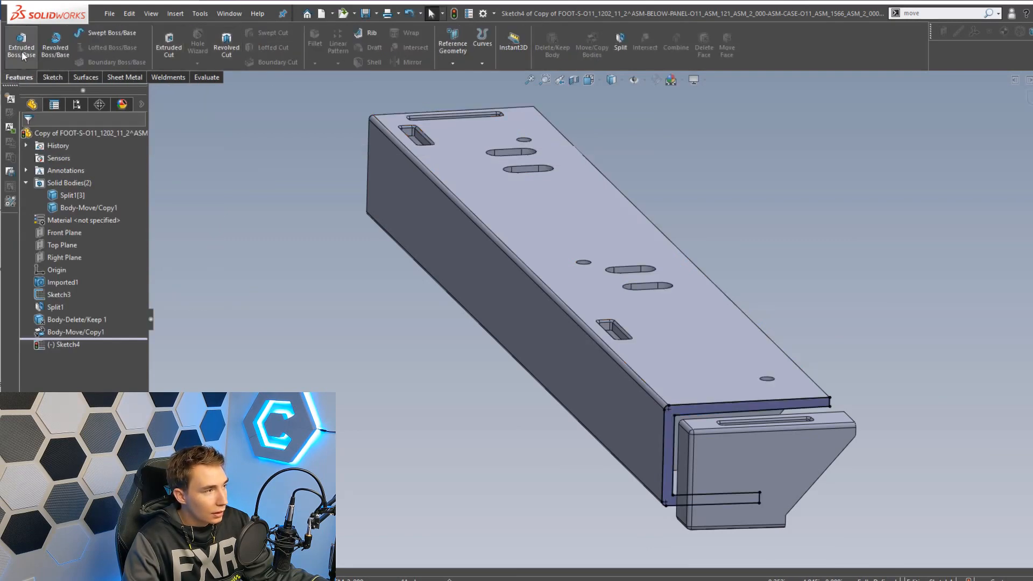
Step: Extrude the outline Up To Surface onto the end piece, merging the foot into one solid
left_click(21, 48)
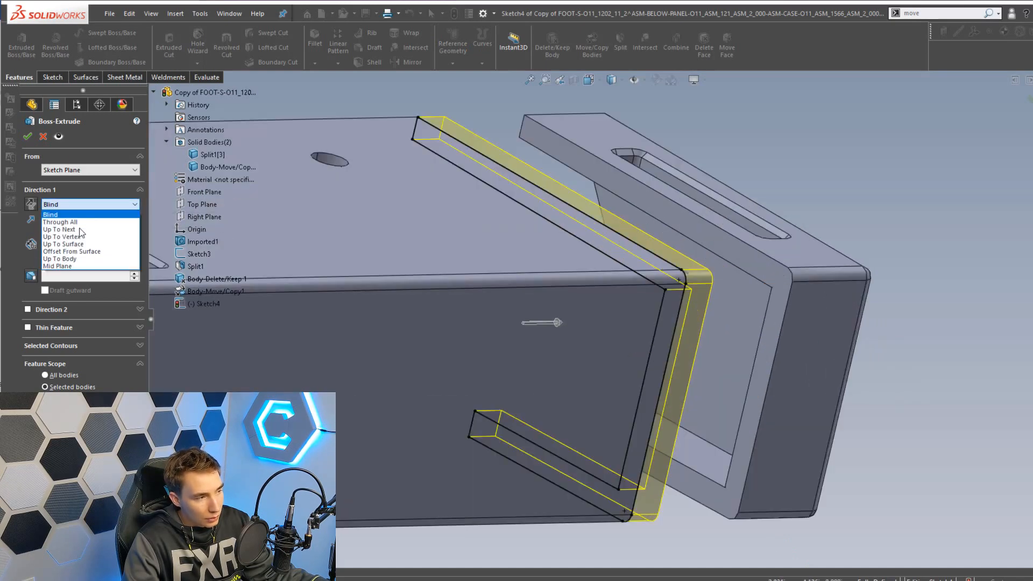
left_click(64, 243)
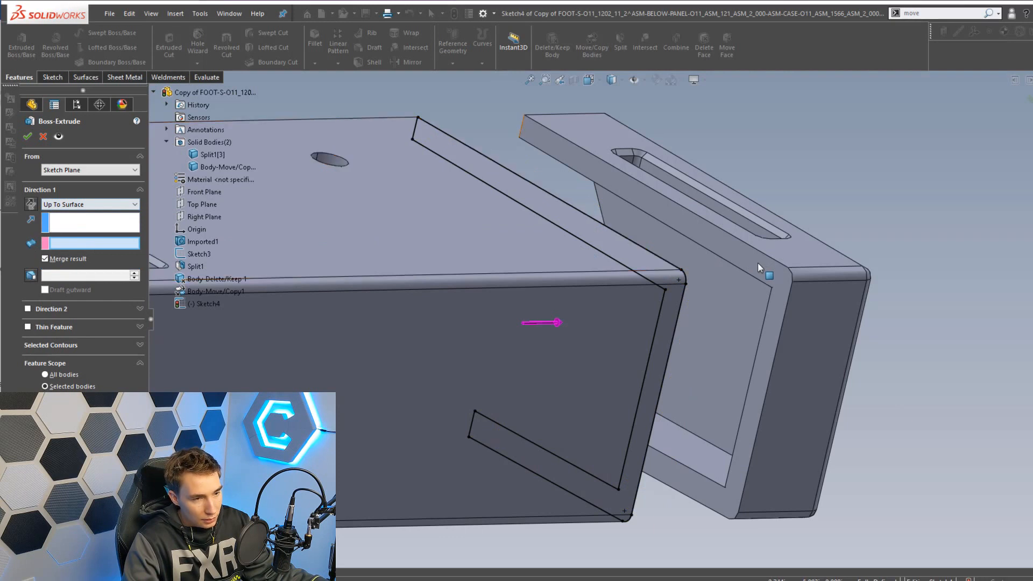
left_click(28, 136)
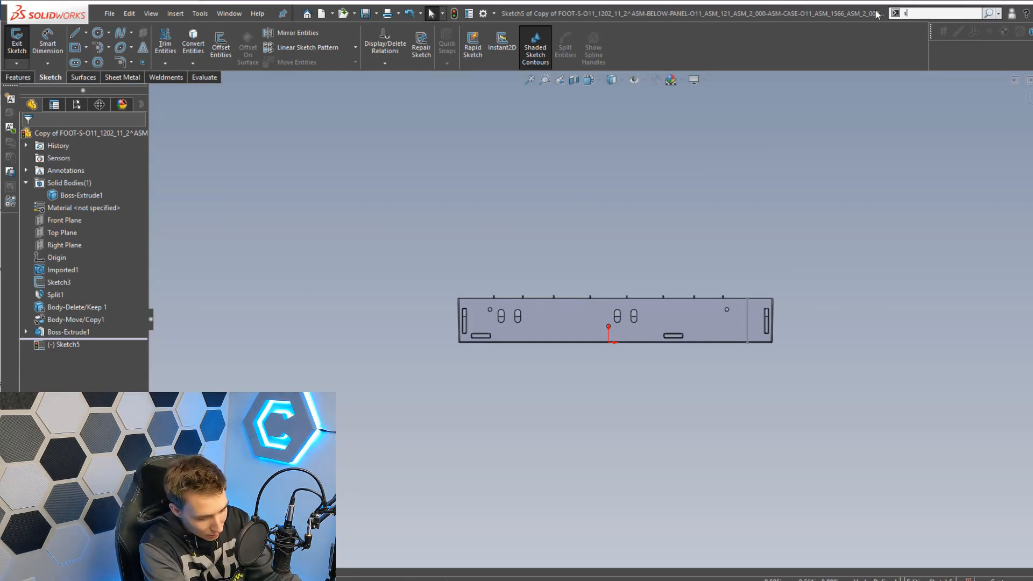
Step: Draw a Sketch6 line across the foot between the slot pairs, extending past both long edges
type("split")
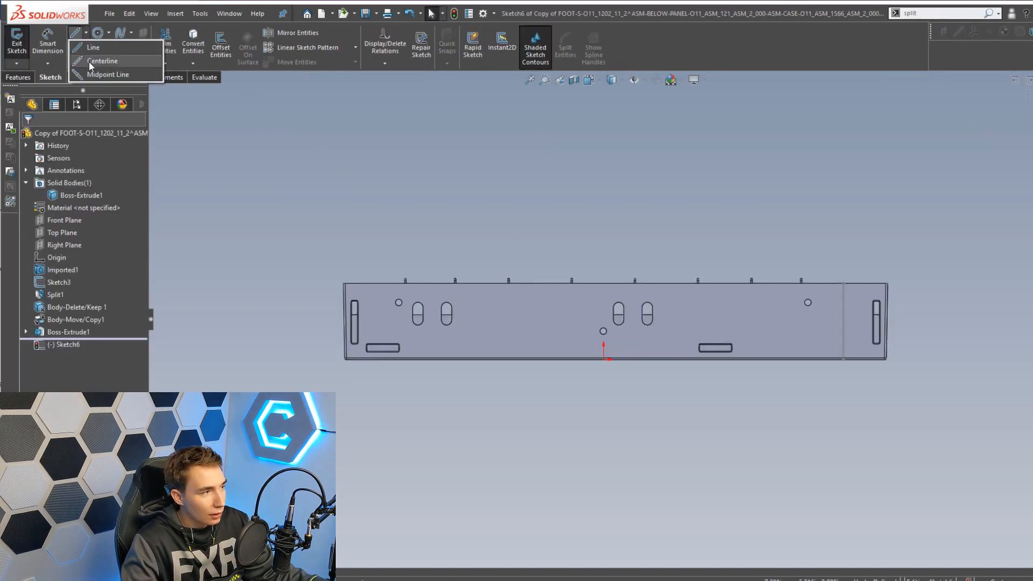
left_click(93, 47)
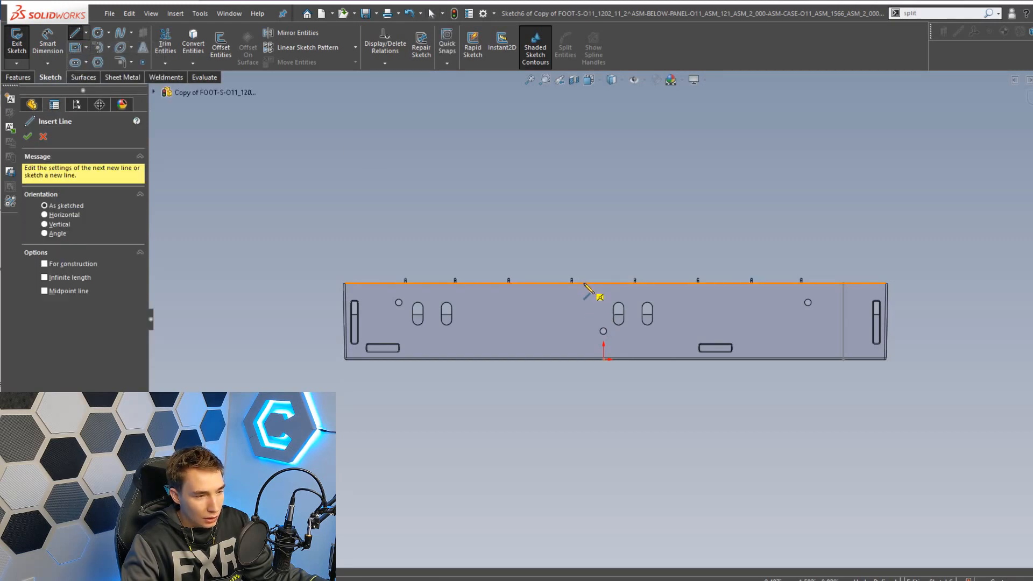
left_click(613, 301)
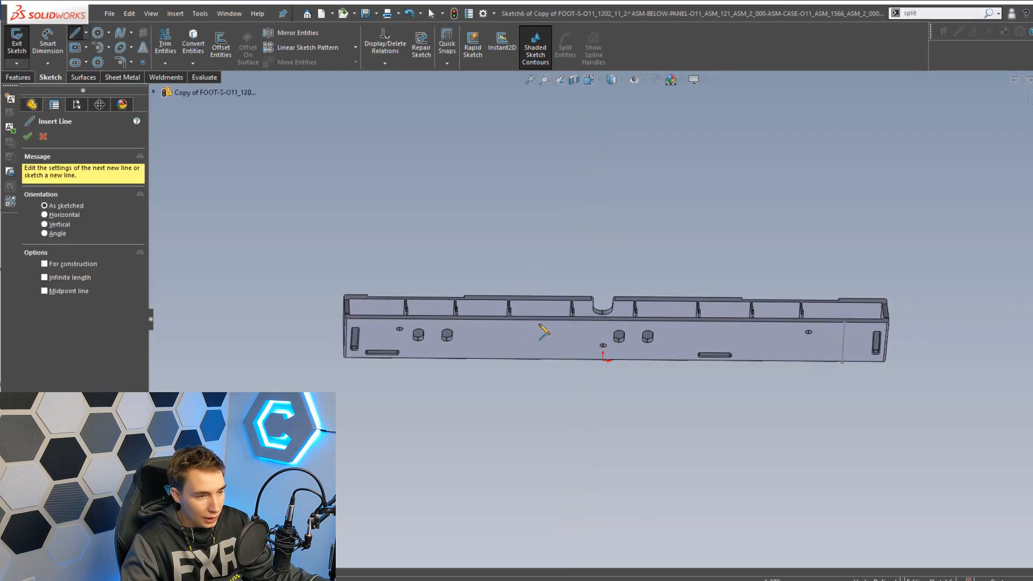
left_click_drag(543, 320, 544, 360)
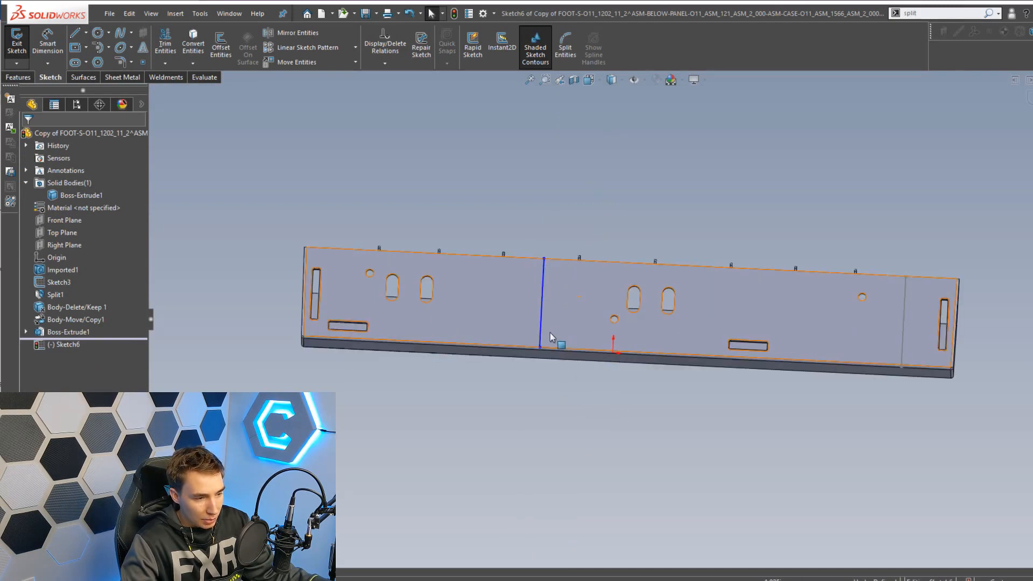
left_click(554, 339)
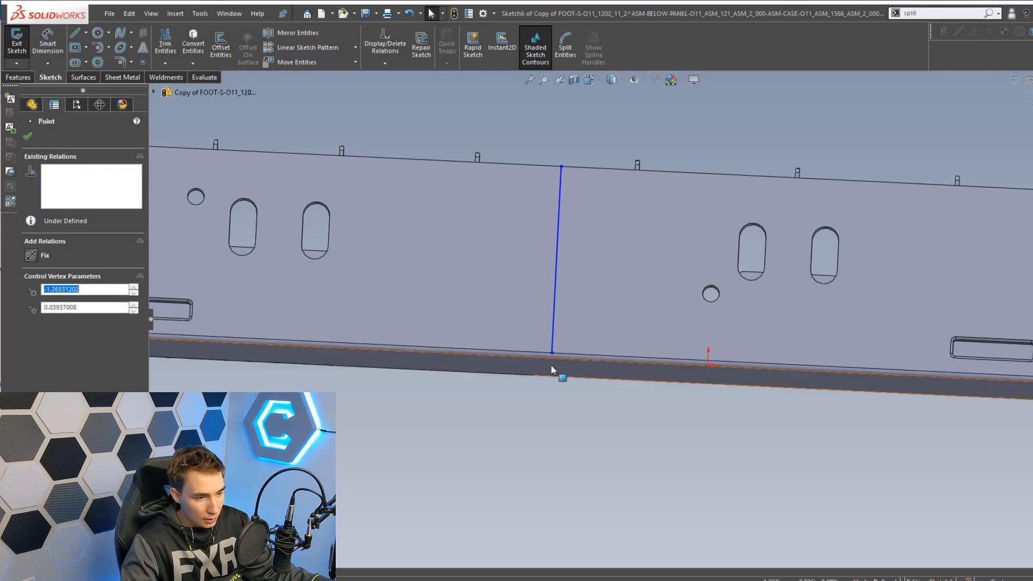
left_click_drag(560, 369, 545, 395)
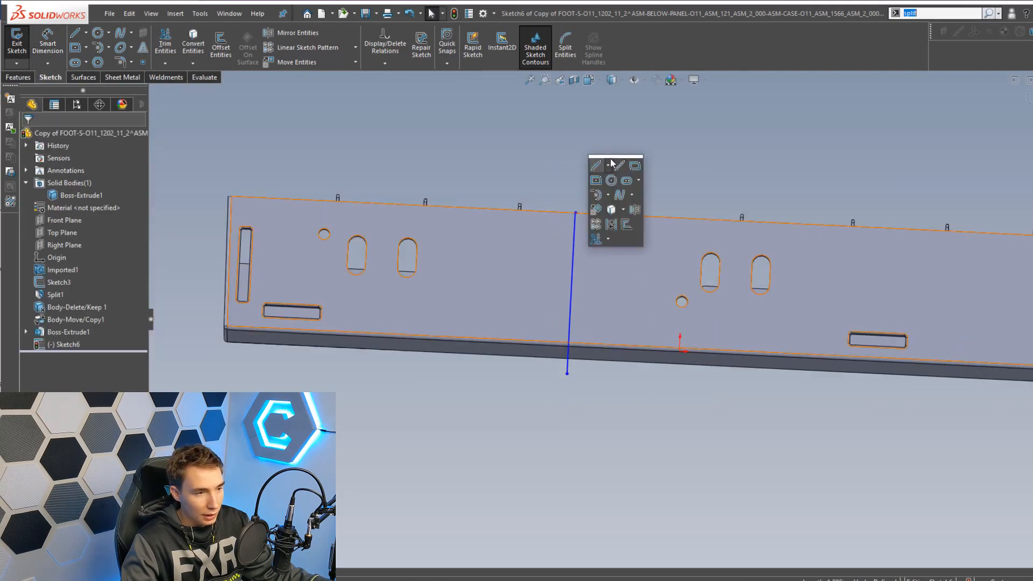
left_click(595, 165)
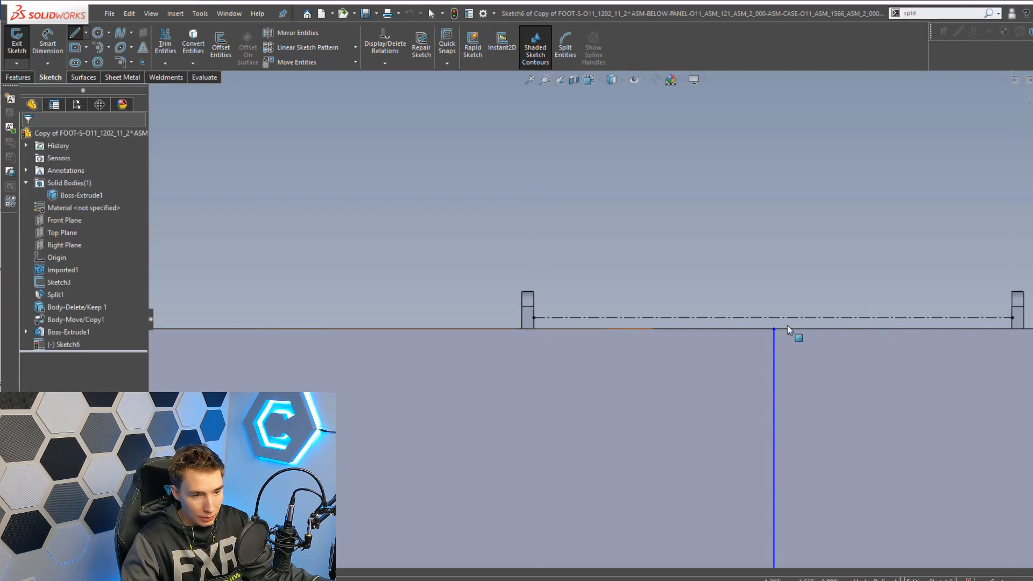
right_click(774, 318)
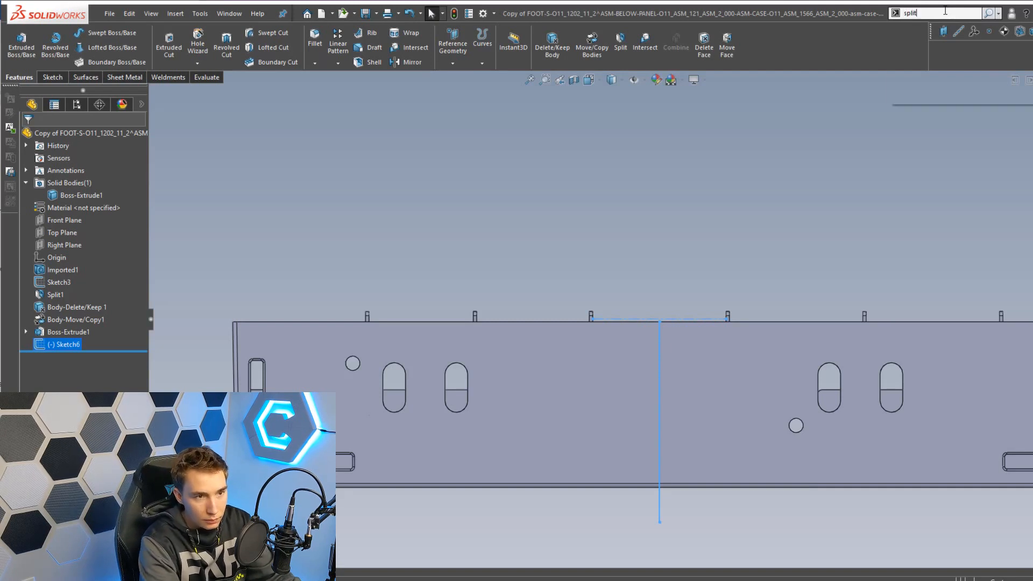
Step: Create Split2 using Sketch6 and the face as trim tools, cutting the foot into two bodies
left_click(322, 13)
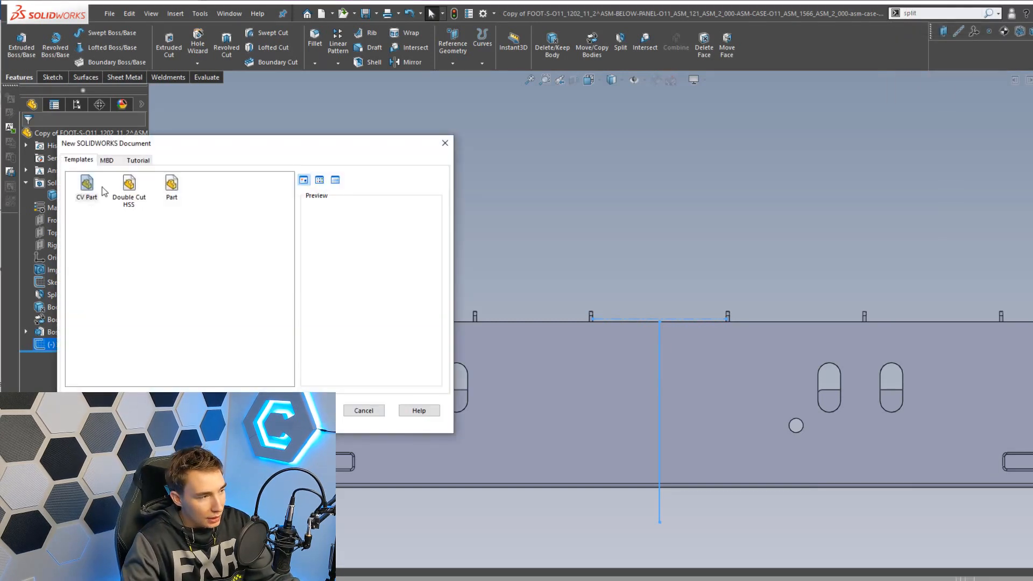
left_click(86, 186)
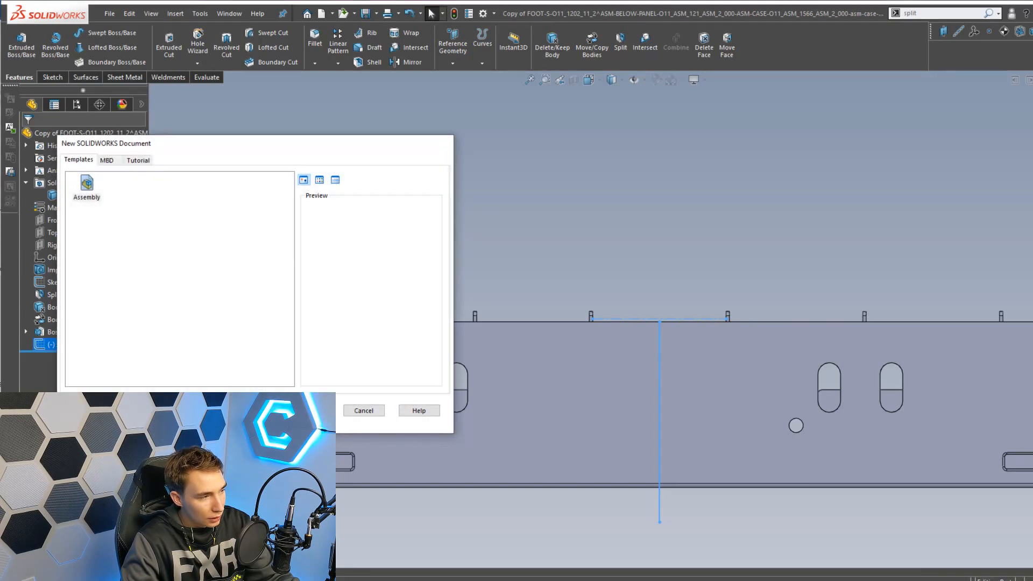
left_click(363, 410)
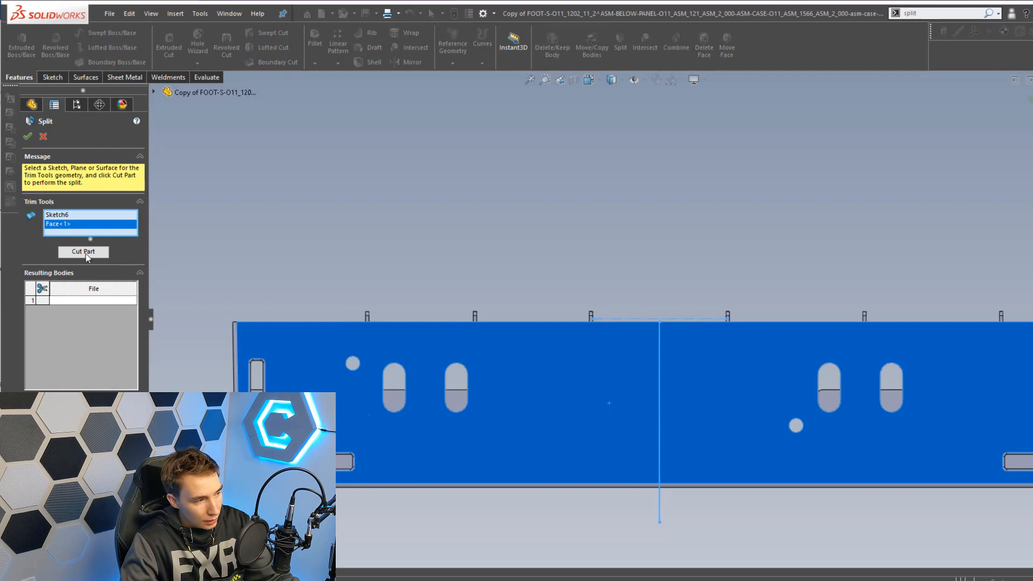
left_click(83, 252)
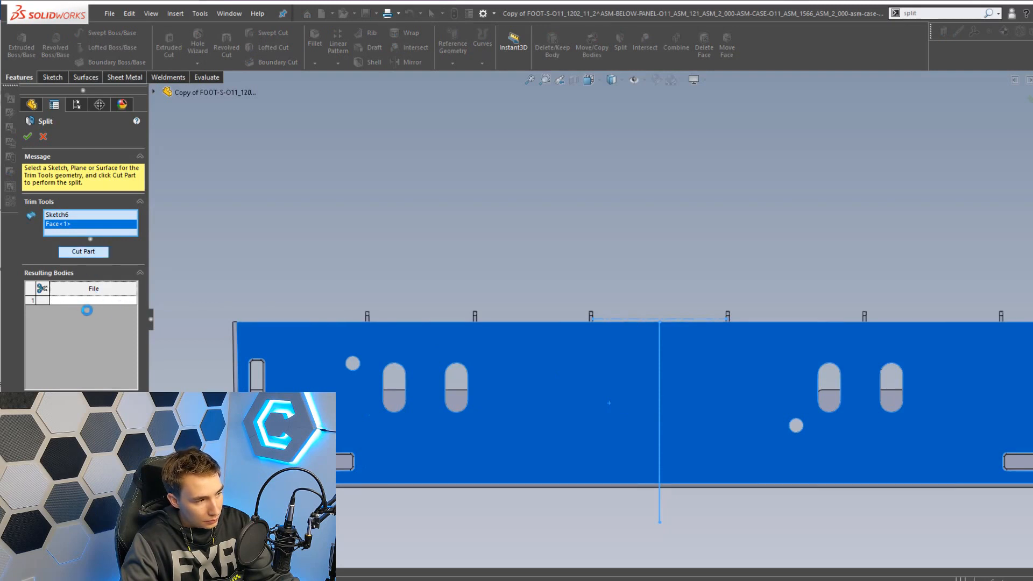
left_click(83, 252)
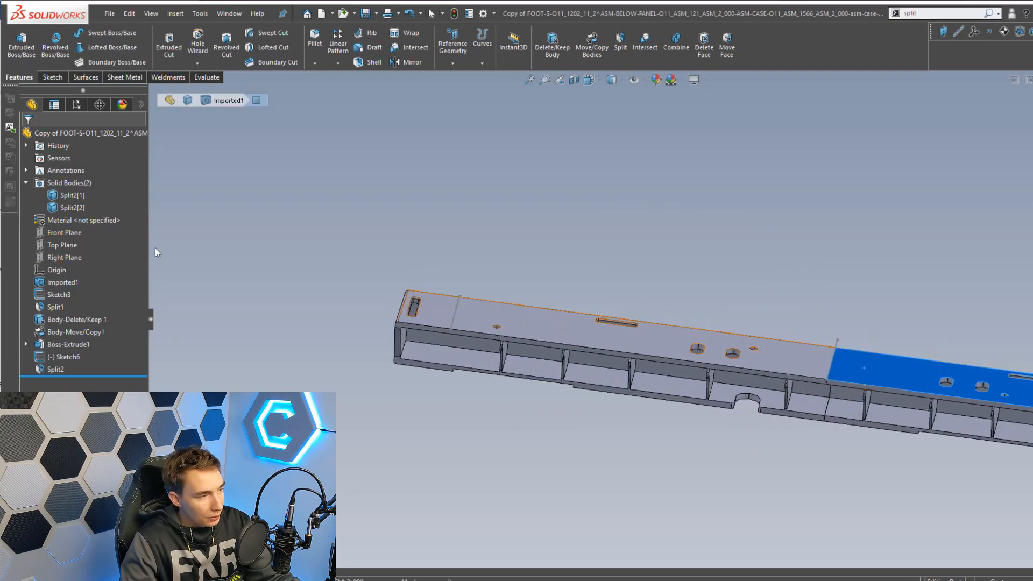
Step: Insert Split2[1] into a new part and save it as Front Foot Right
right_click(72, 195)
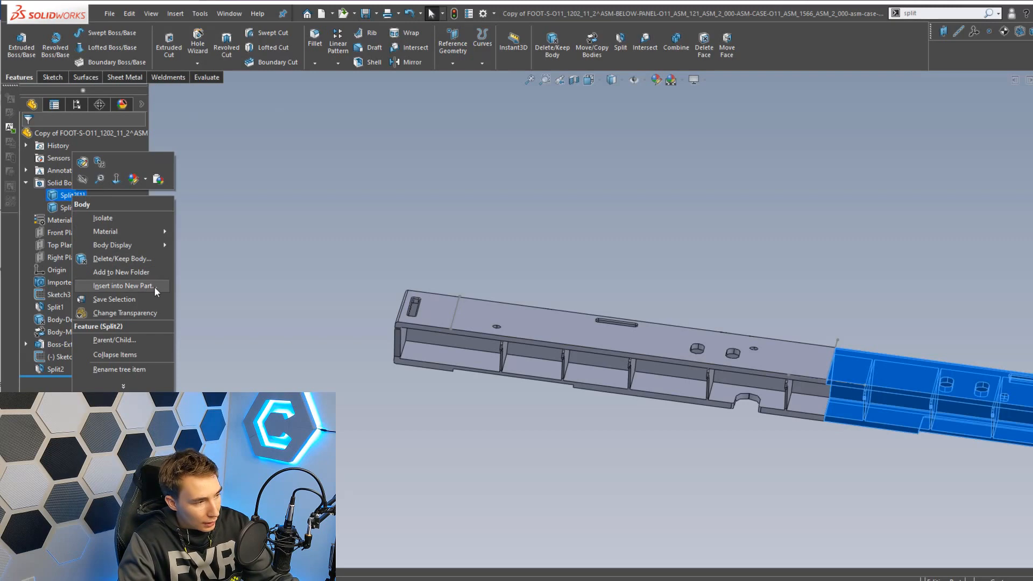
left_click(121, 285)
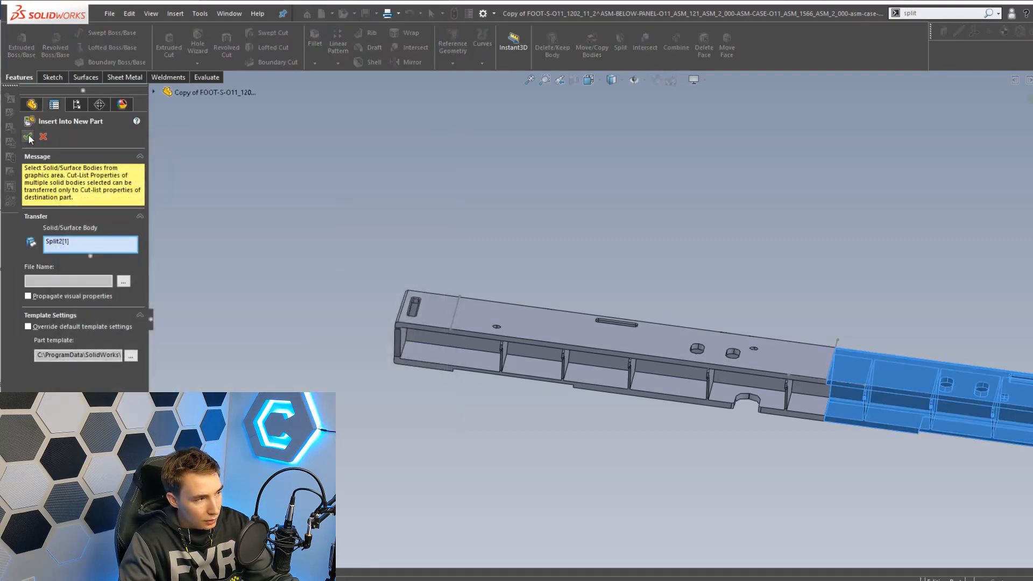
left_click(29, 137)
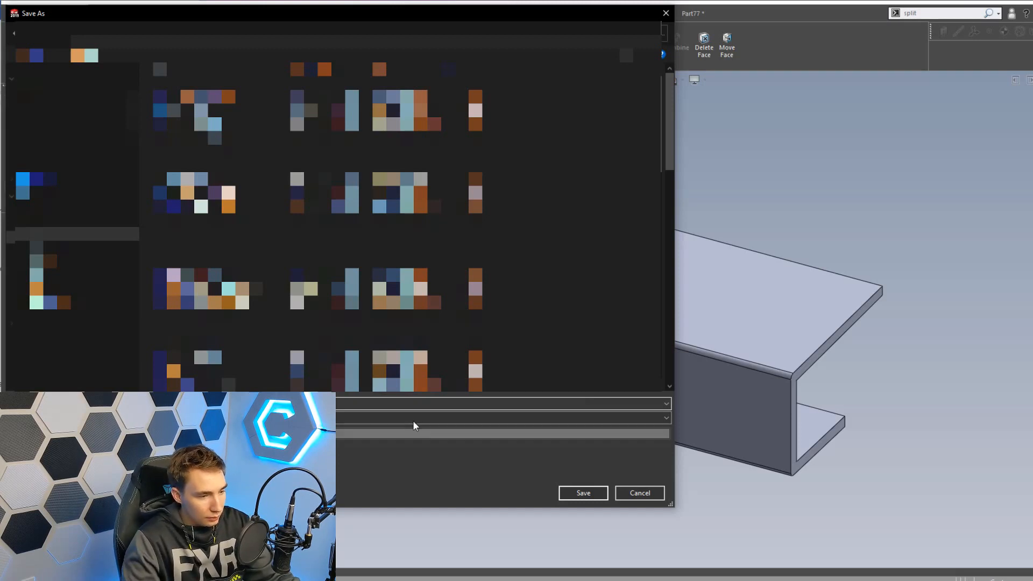
left_click(582, 493)
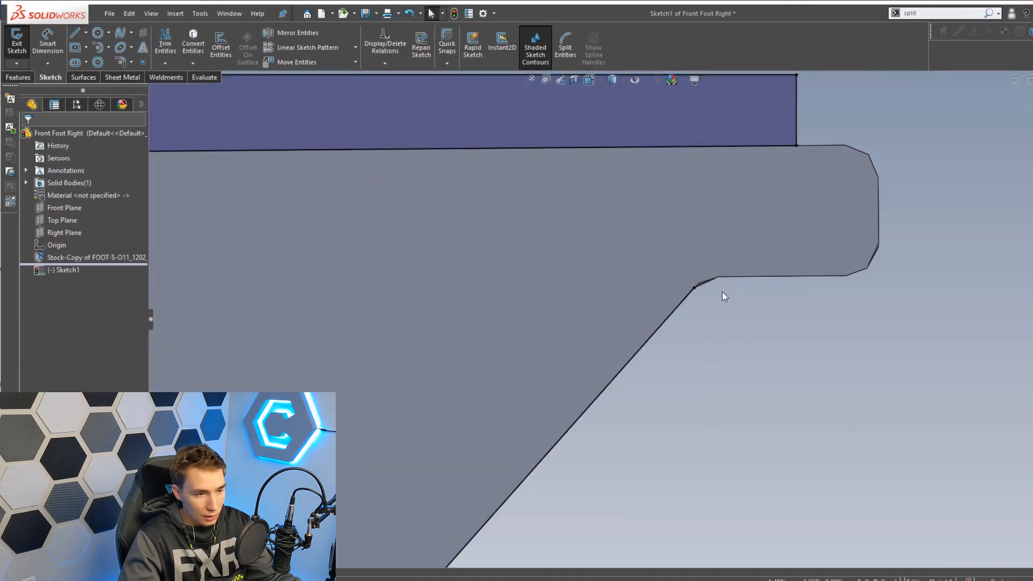
Step: Select the connected outline edges of the foot's end face into Sketch1
right_click(700, 286)
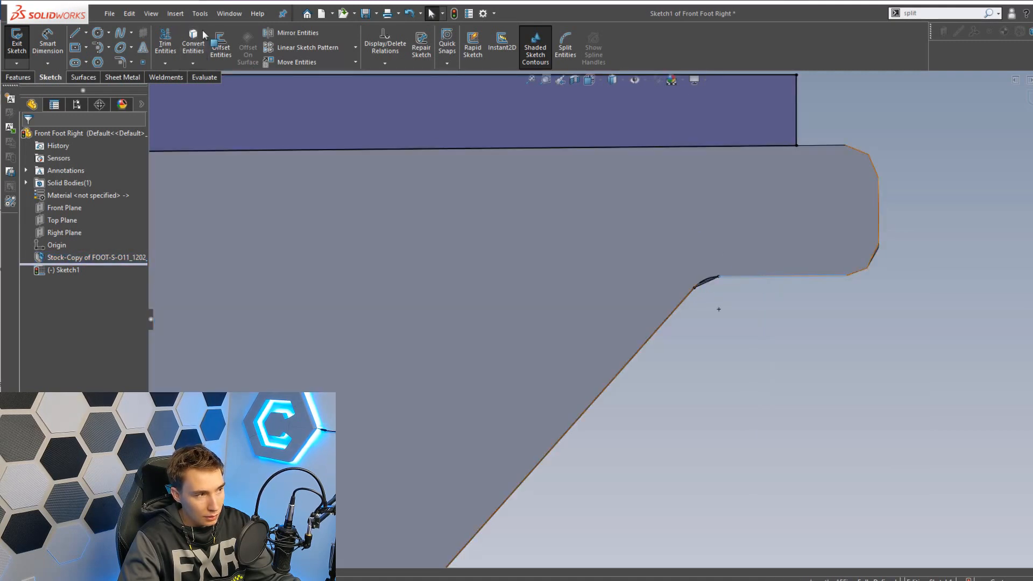
right_click(718, 310)
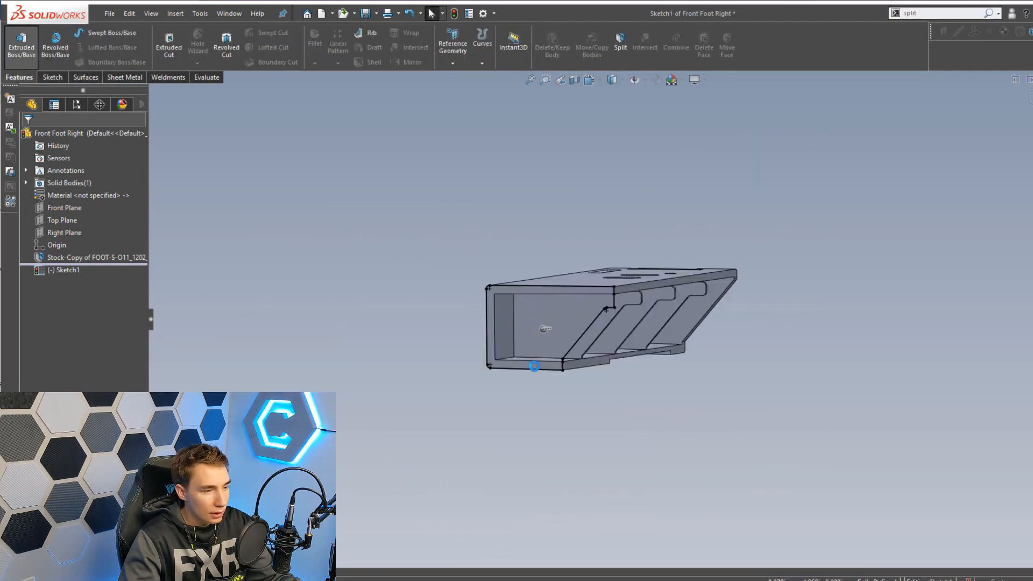
Step: Boss-Extrude the traced end outline 0.250in to close Front Foot Right's end wall
left_click(20, 47)
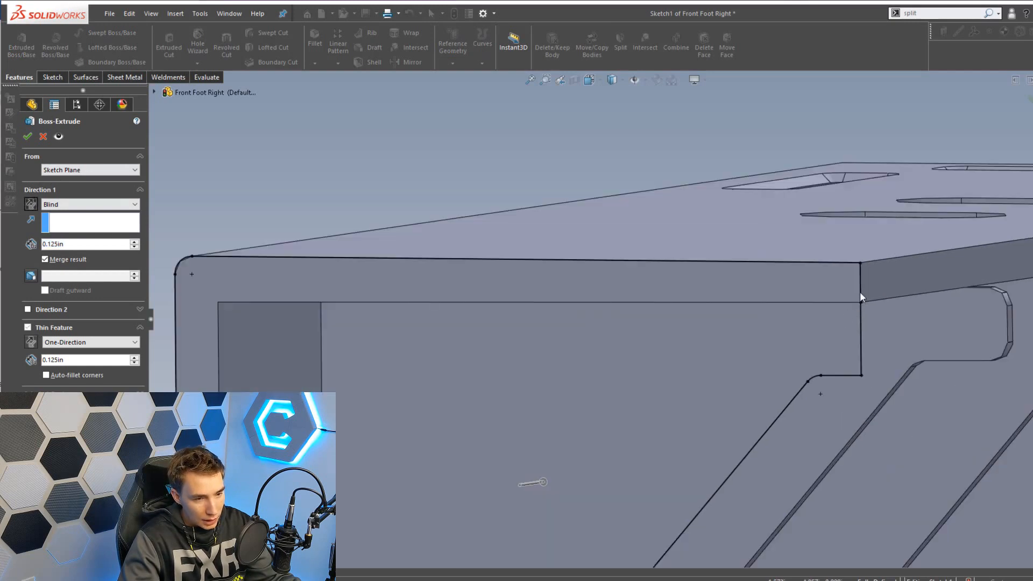
left_click(27, 137)
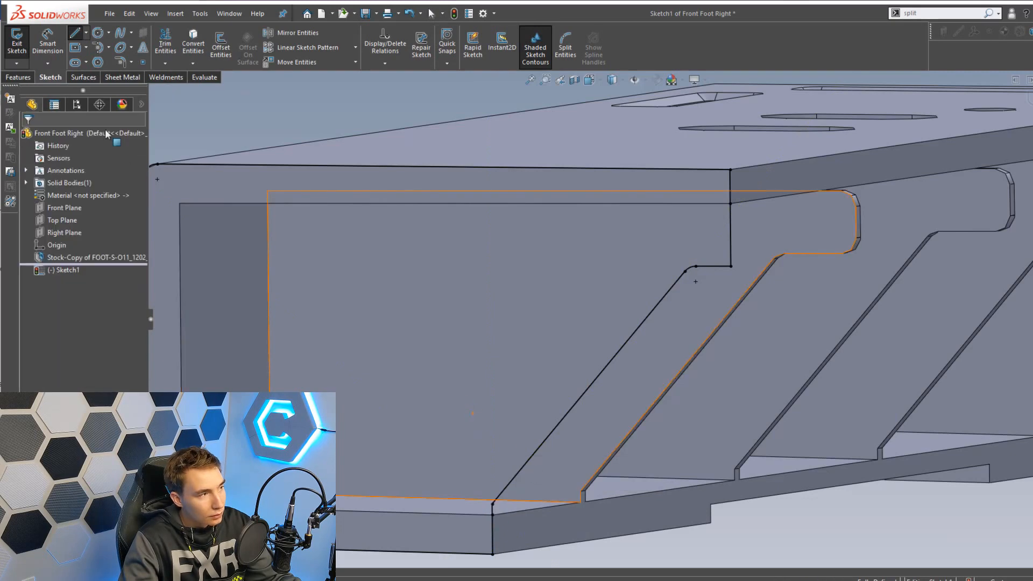
left_click(21, 44)
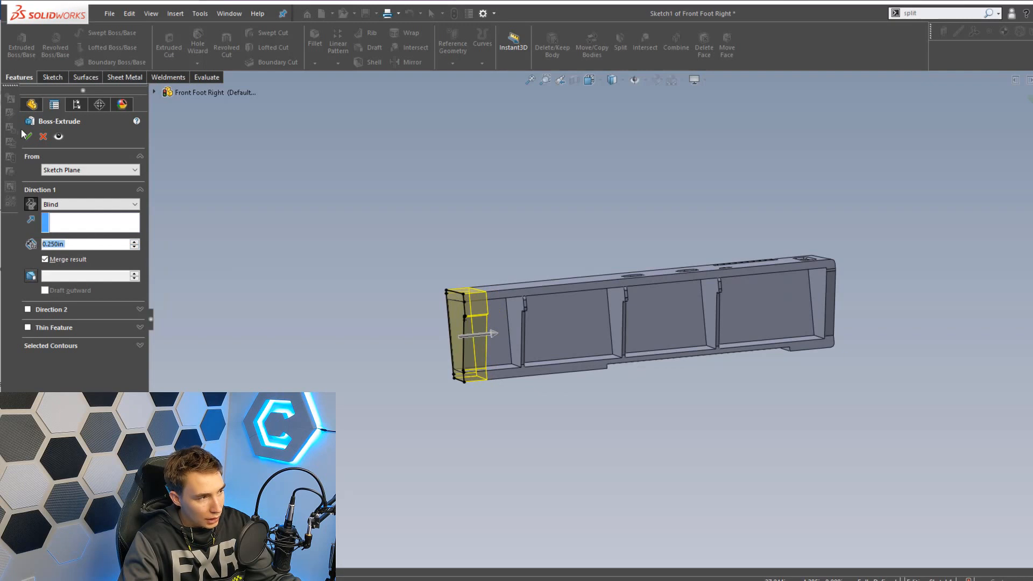
left_click(26, 136)
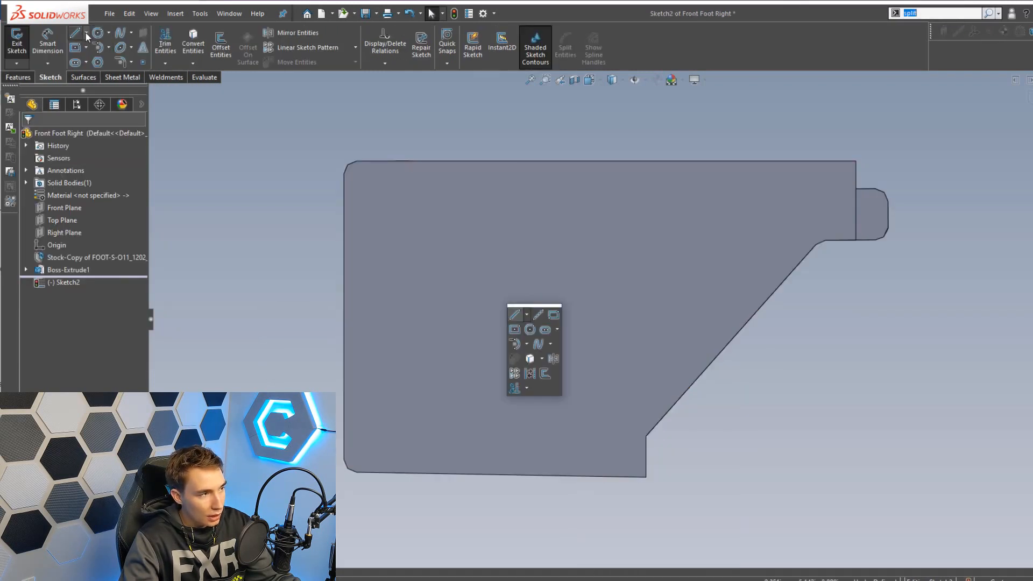
Step: Sketch the slot construction line on the right half, then the tab rectangle on Front Foot Left
left_click(76, 32)
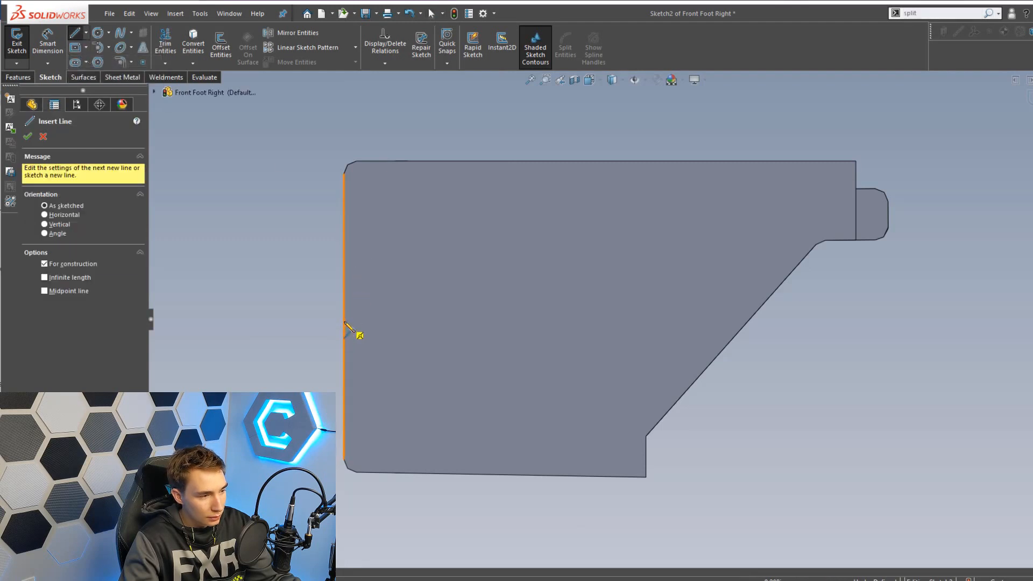
left_click_drag(344, 317, 866, 339)
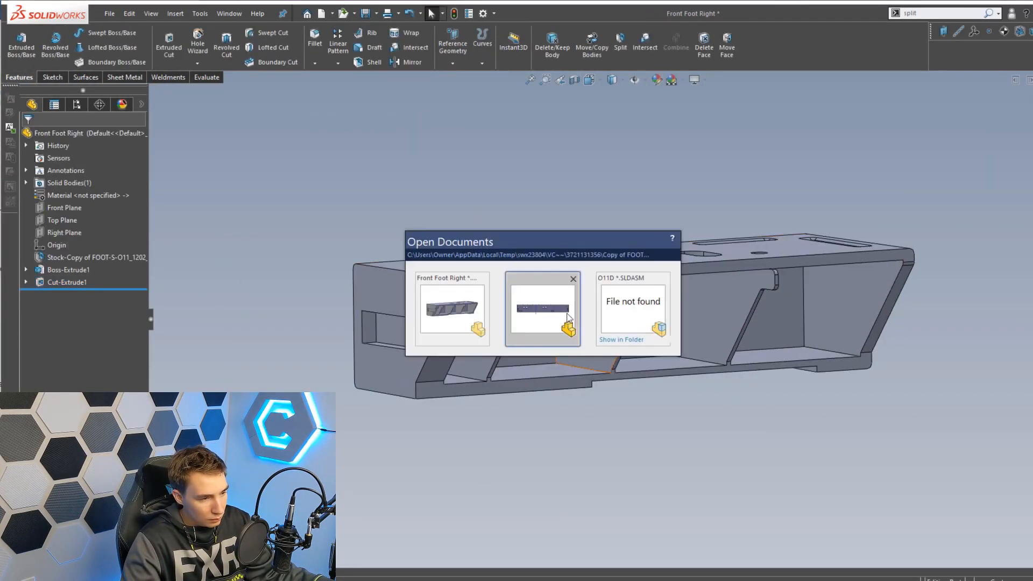
left_click(542, 310)
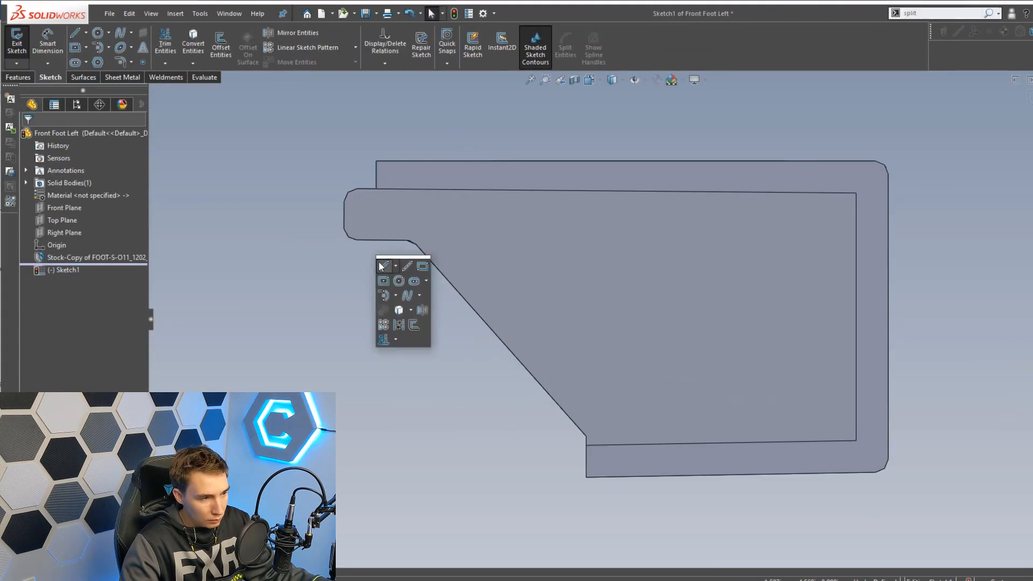
left_click(165, 47)
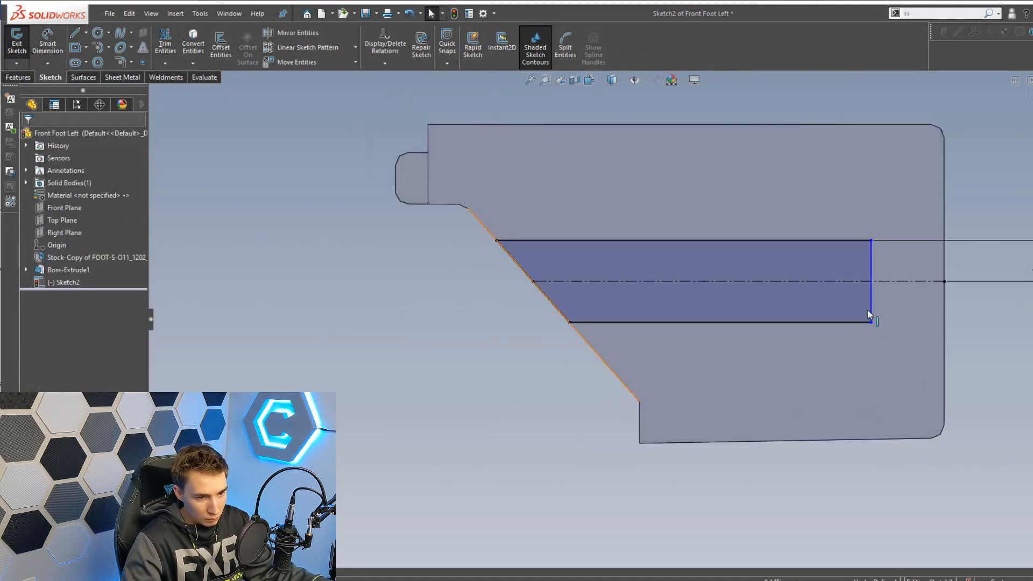
left_click(870, 316)
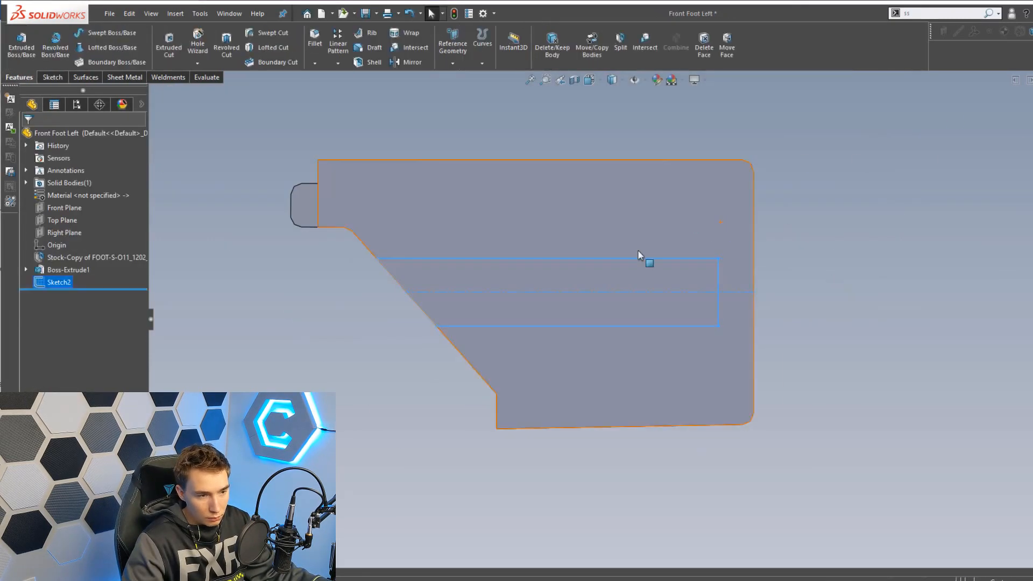
Step: Extrude the left foot's tab and make Assem17 joining both foot halves
left_click(109, 12)
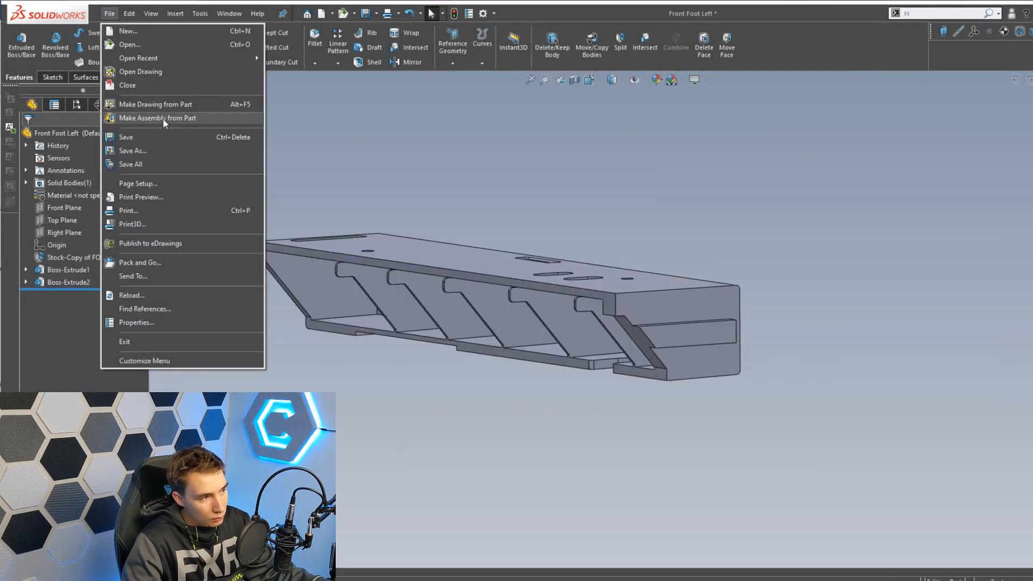
left_click(157, 118)
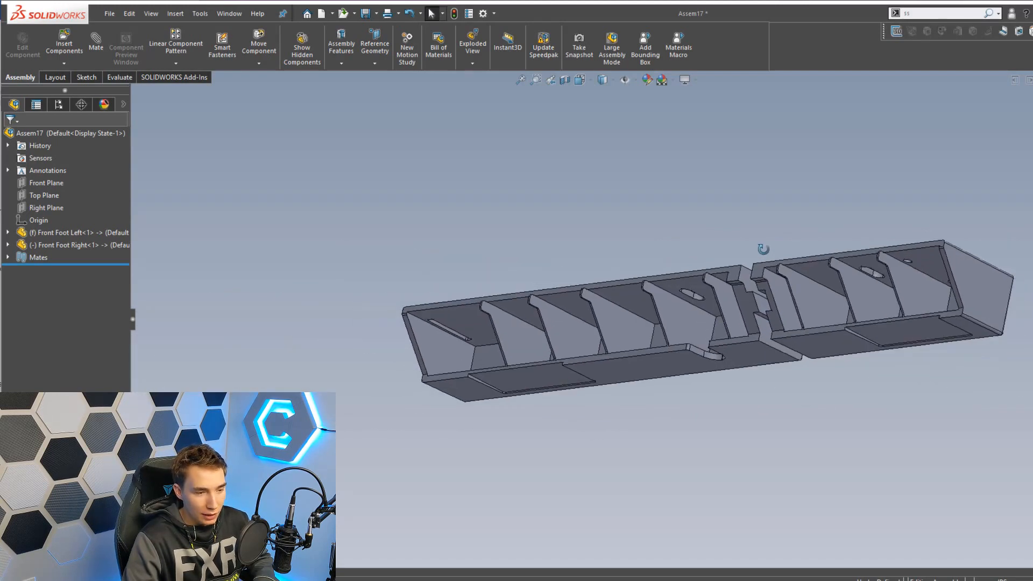
left_click_drag(763, 249, 669, 321)
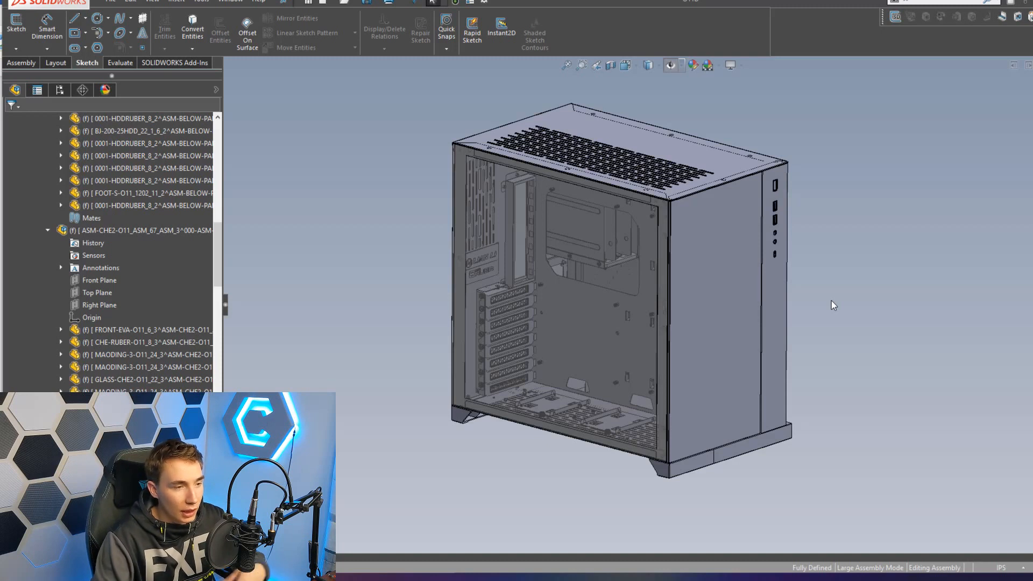
mouse_move(716, 278)
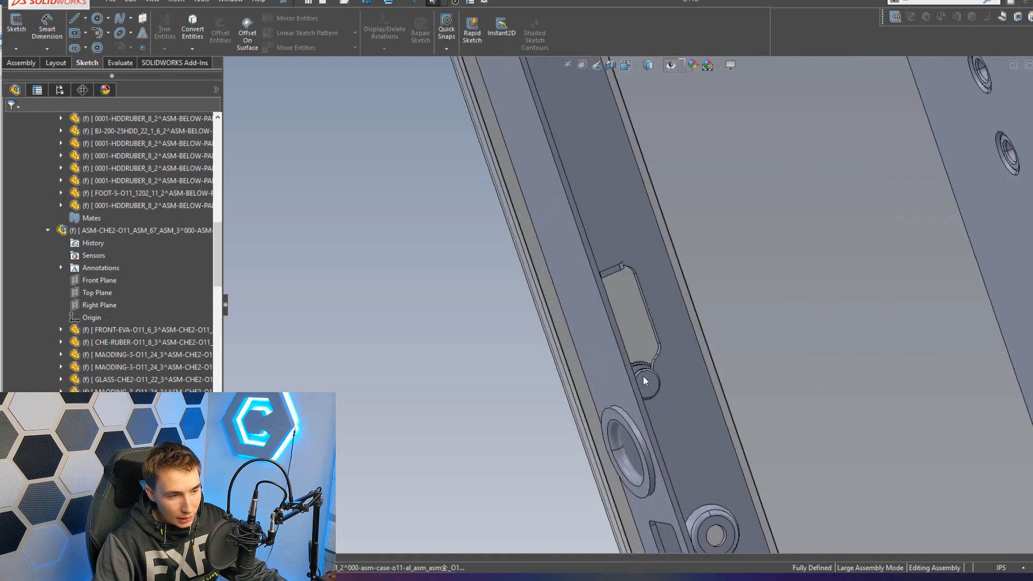
mouse_move(633, 323)
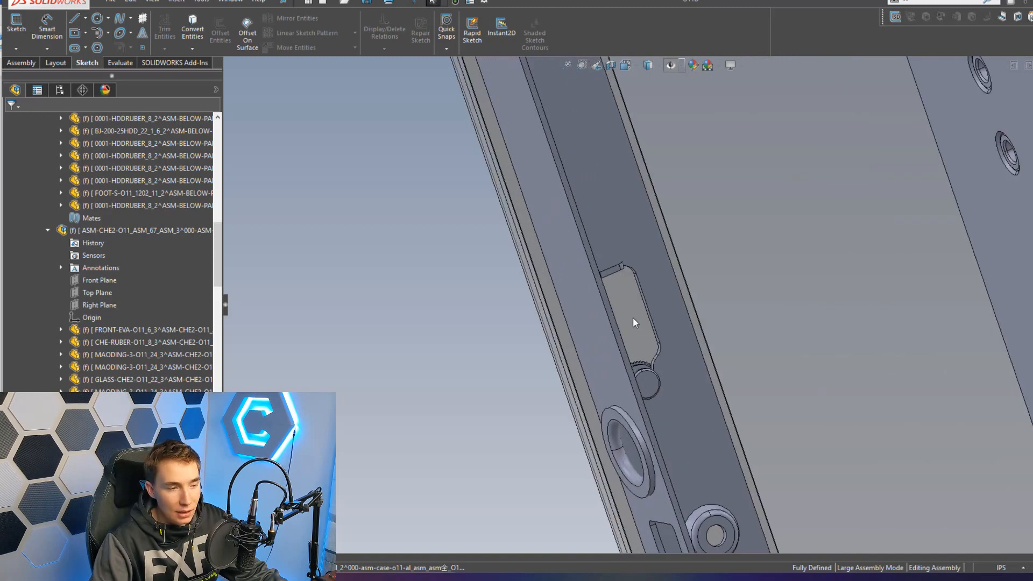
mouse_move(643, 341)
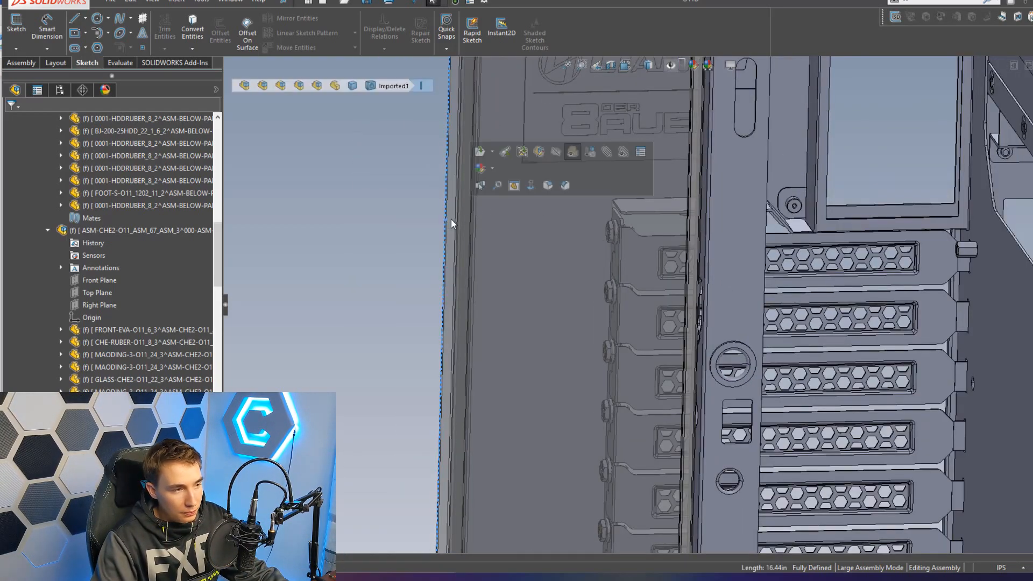
Step: Pick the frame outline's top bar to project into the Spacer sketch
left_click(142, 230)
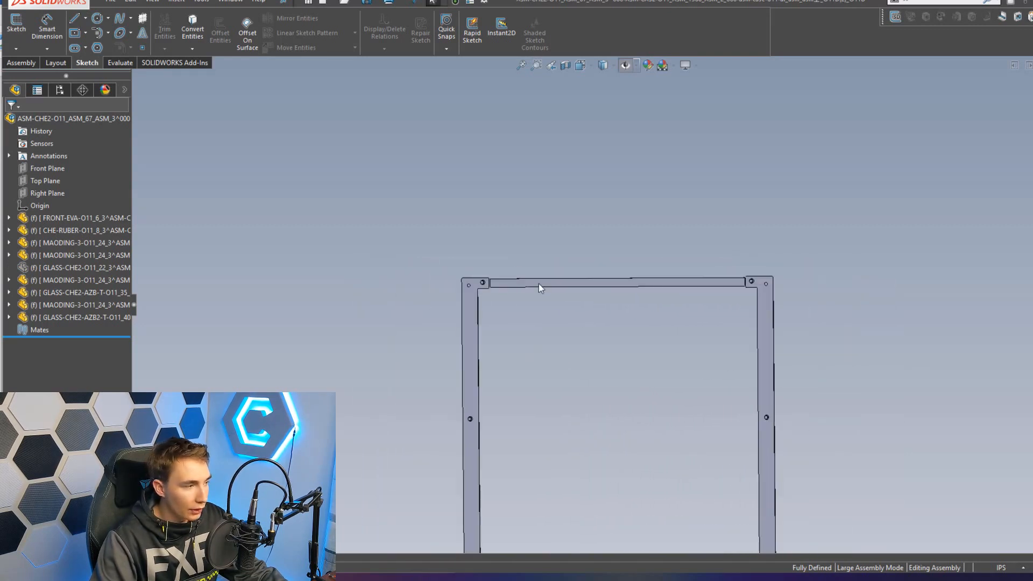
left_click(76, 267)
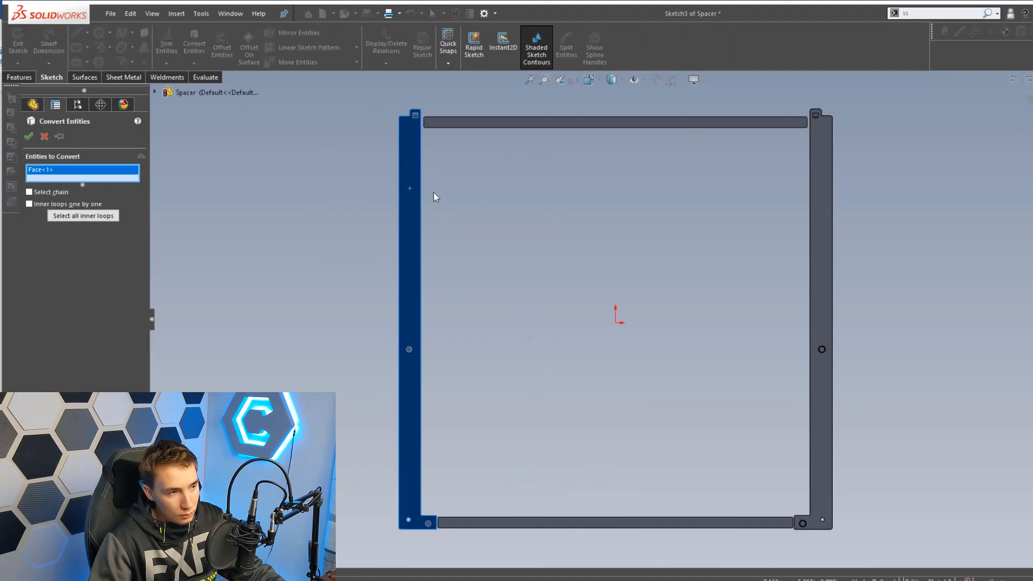
Step: Convert the frame bar faces and Boss-Extrude the profile with a Blind fixed depth
left_click(166, 44)
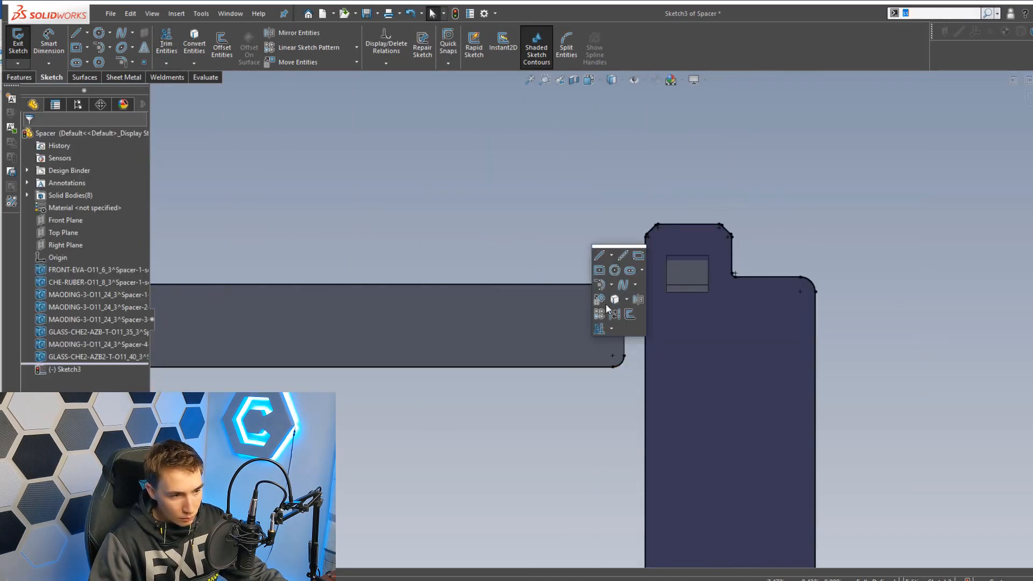
left_click(167, 47)
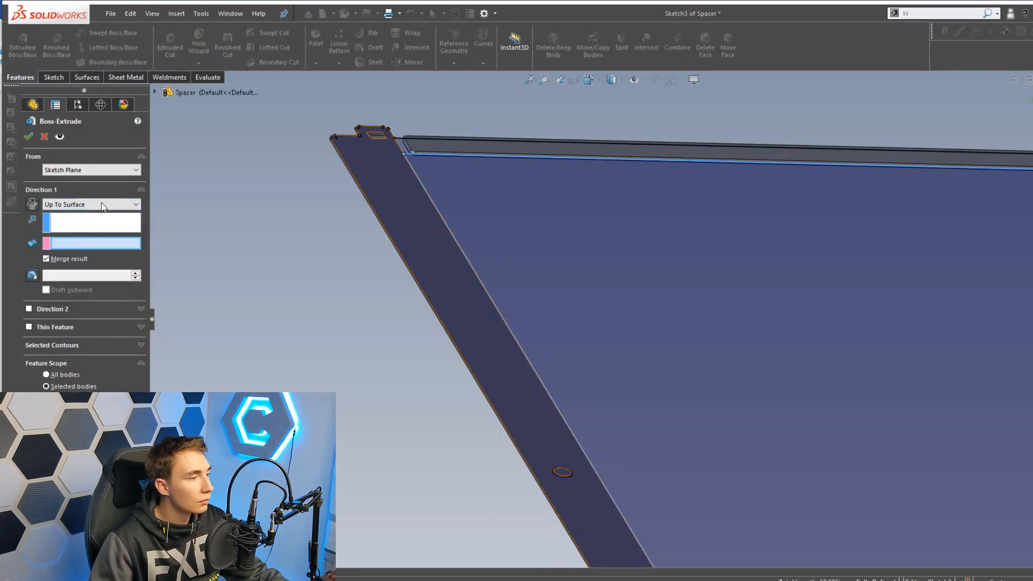
left_click(91, 204)
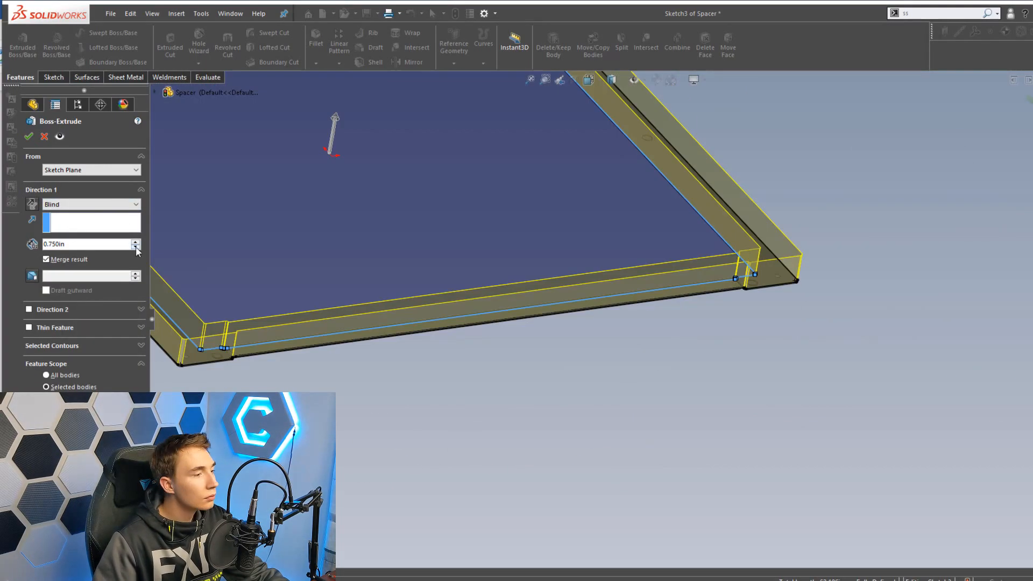
left_click(29, 136)
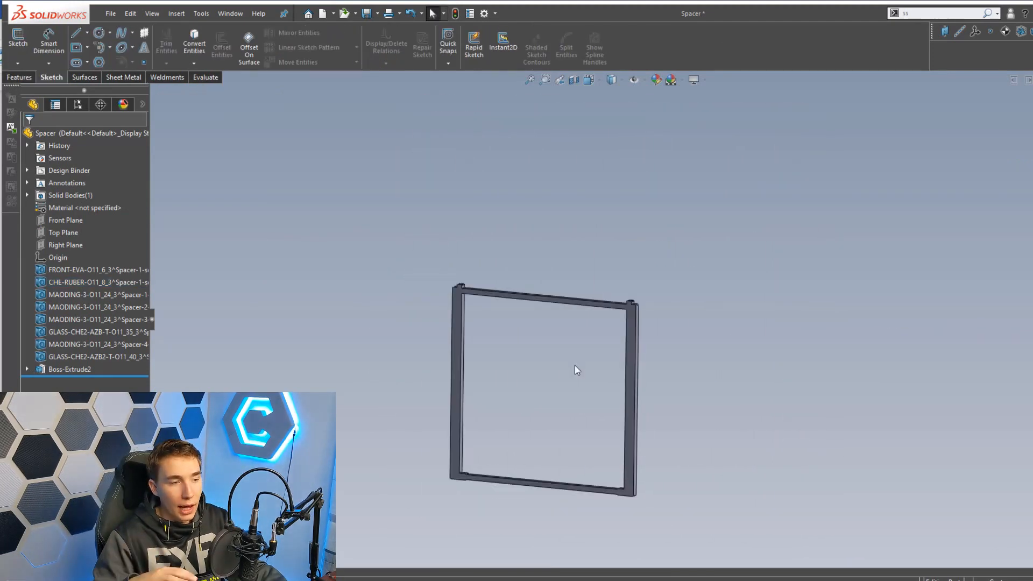
mouse_move(557, 360)
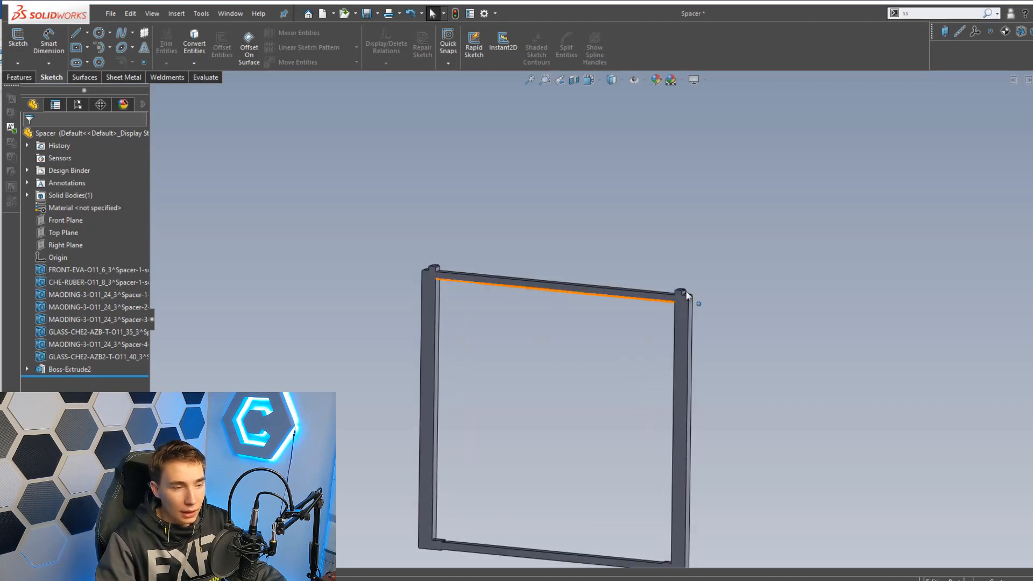
left_click_drag(689, 293, 619, 300)
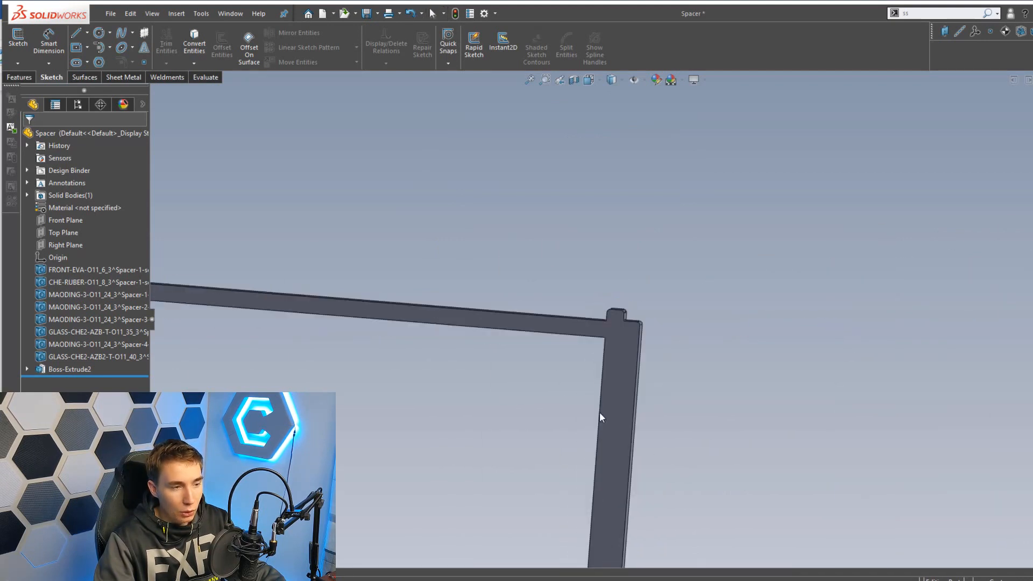
left_click_drag(600, 415, 491, 395)
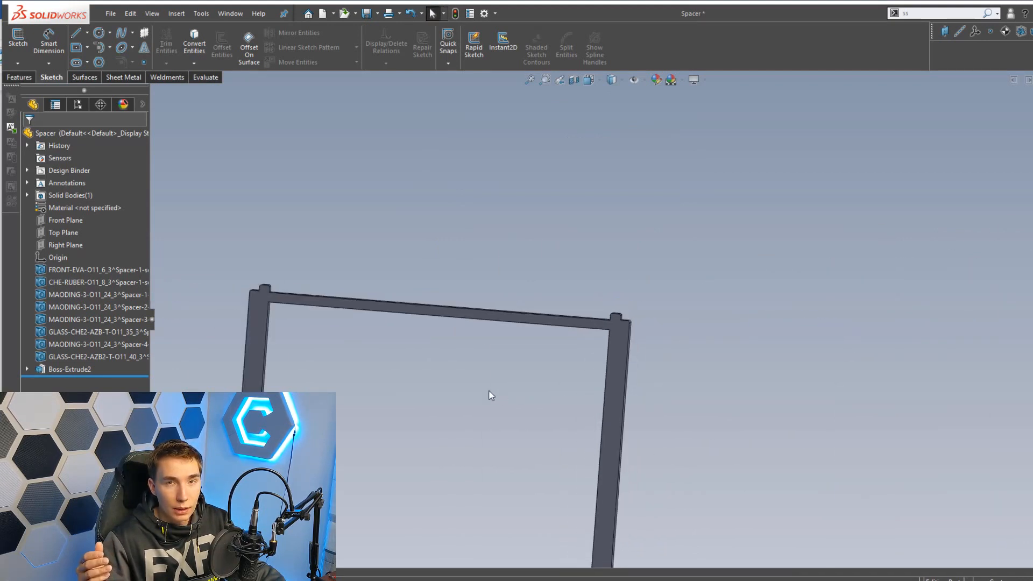
mouse_move(487, 391)
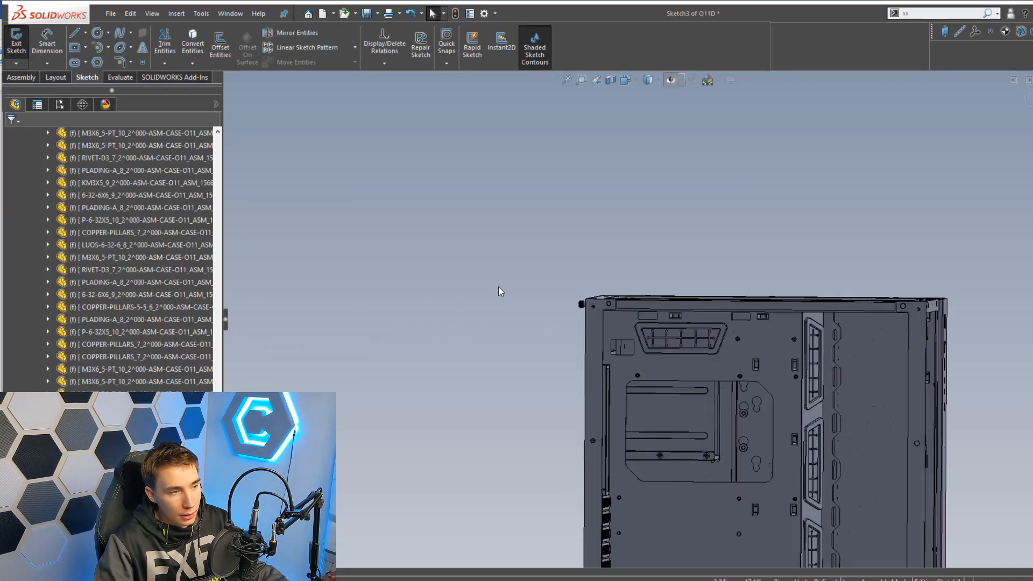
mouse_move(639, 362)
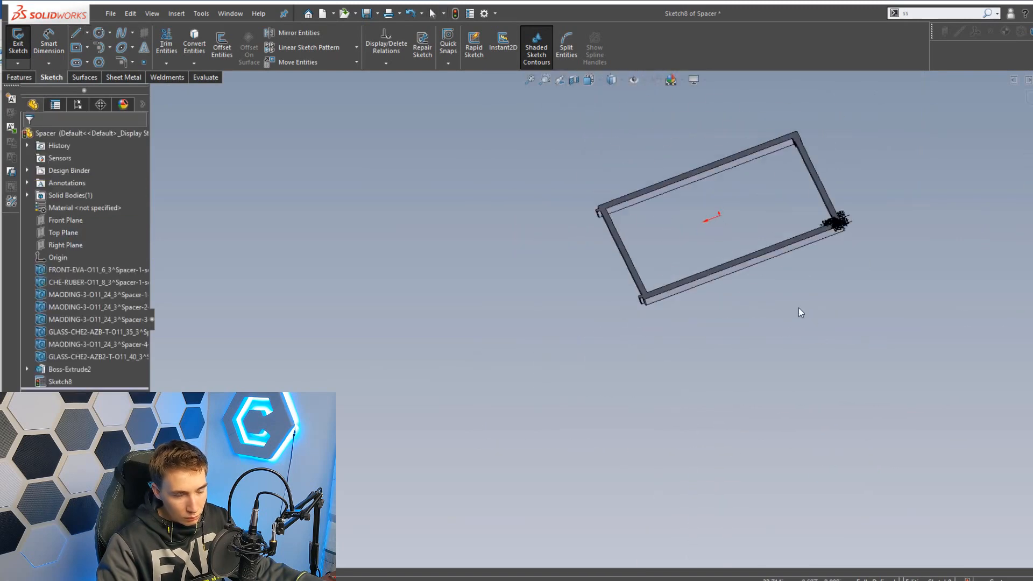
Step: Dimension the rounded slot in Sketch9, then start Sketch10 on the frame's top bar
left_click(17, 43)
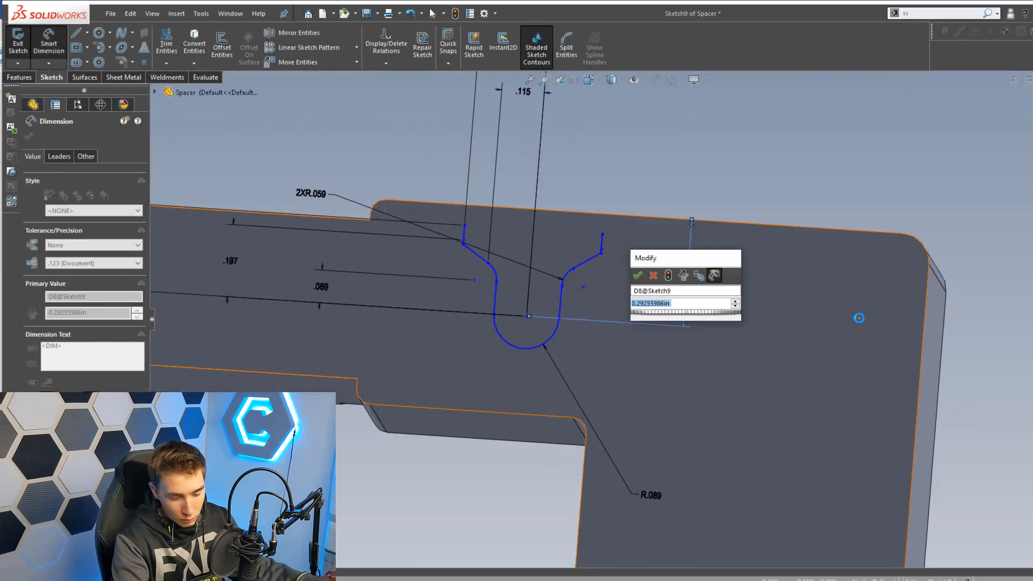
left_click(636, 276)
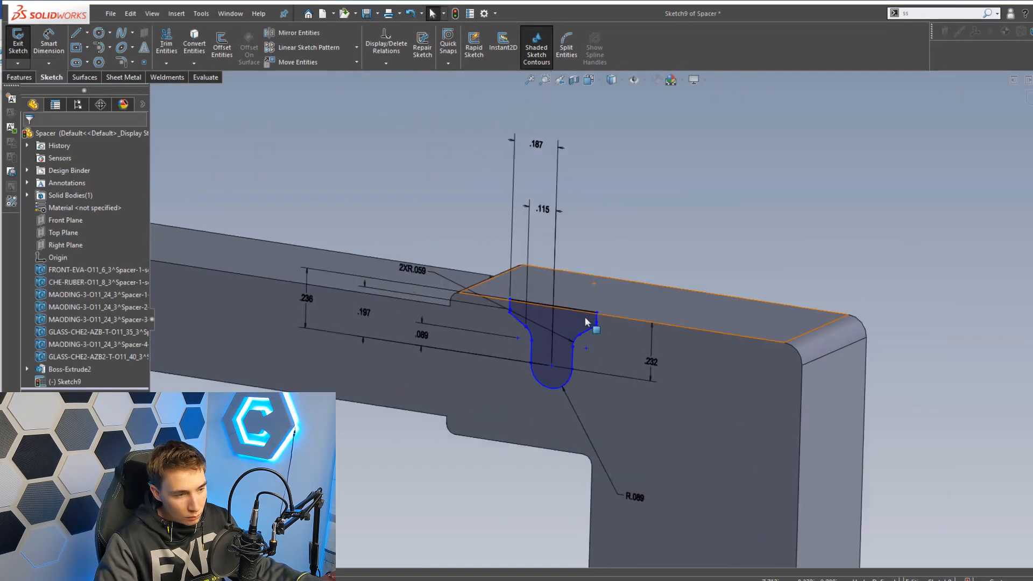
left_click(20, 77)
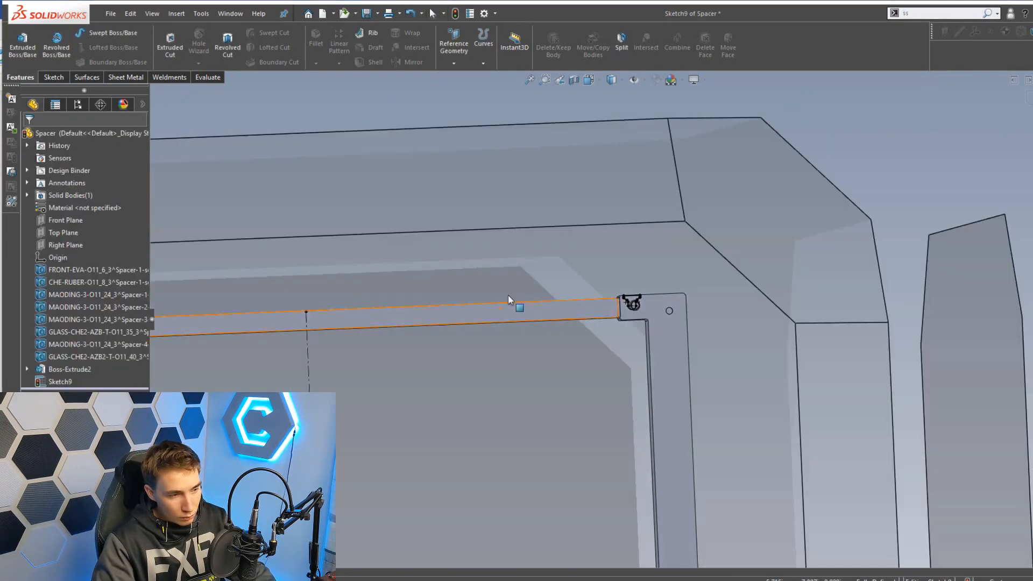
left_click(169, 46)
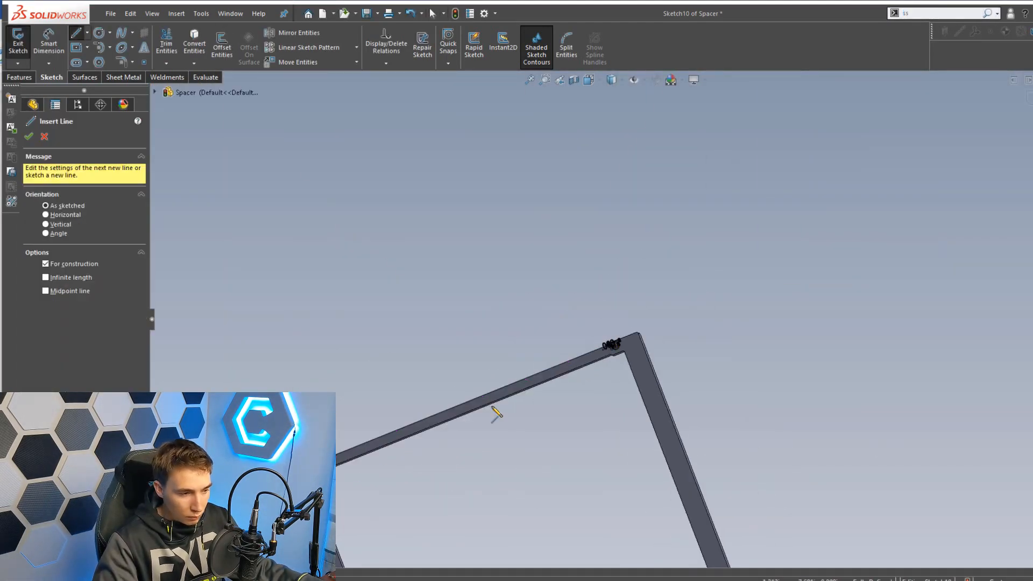
Step: Start a construction line along the spacer frame's top bar
left_click(299, 33)
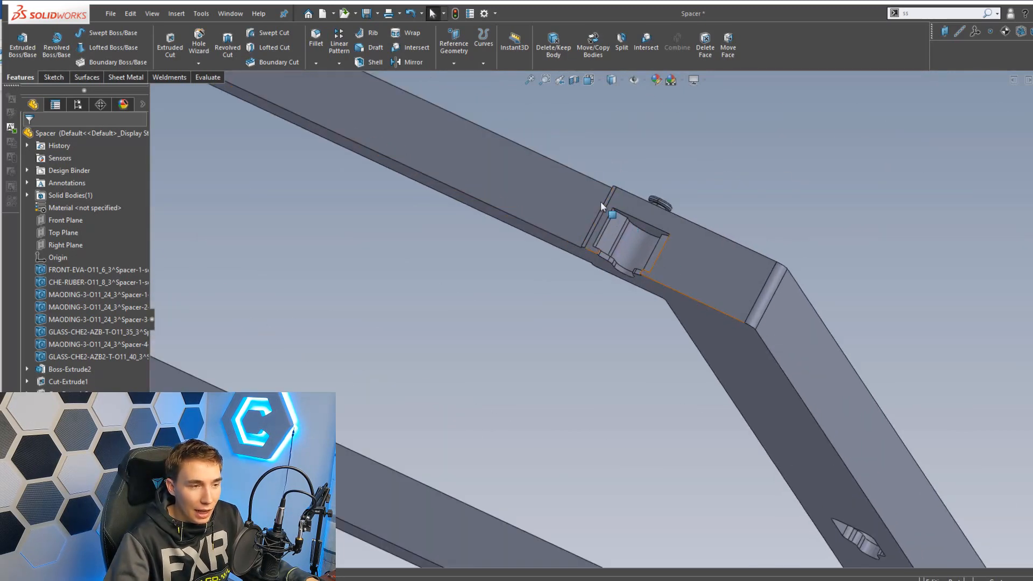
mouse_move(665, 238)
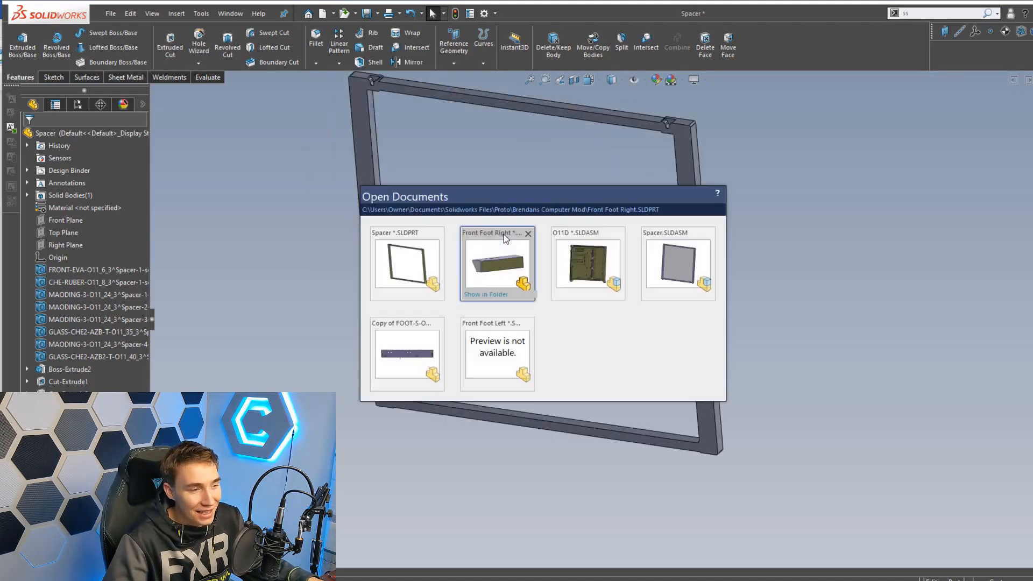
Step: Switch to the Front Foot Right document via Open Documents
left_click(496, 263)
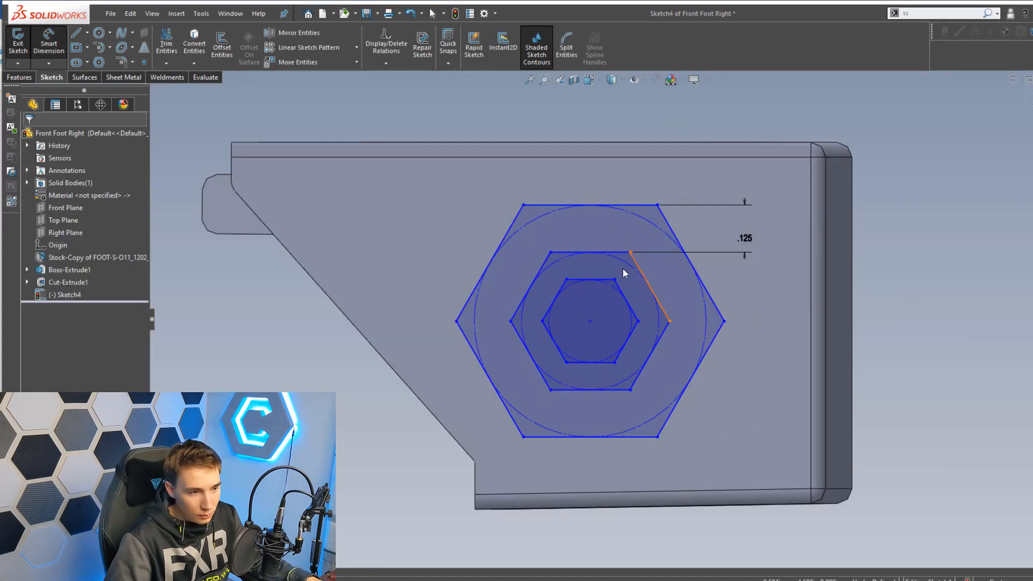
Step: Add the .125 and .250 gap dimensions between the nested hexagons in Sketch4
left_click(649, 287)
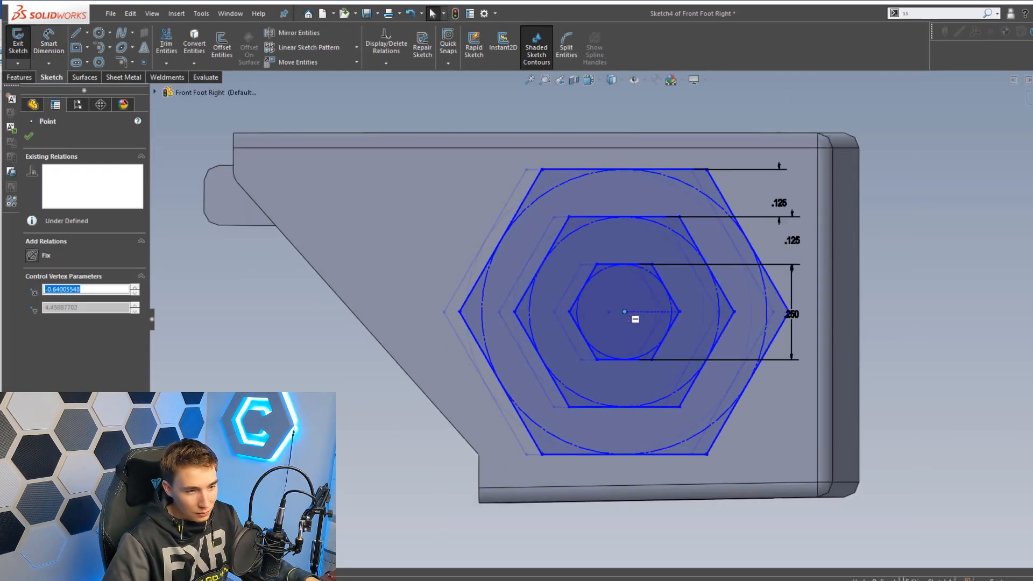
left_click(167, 46)
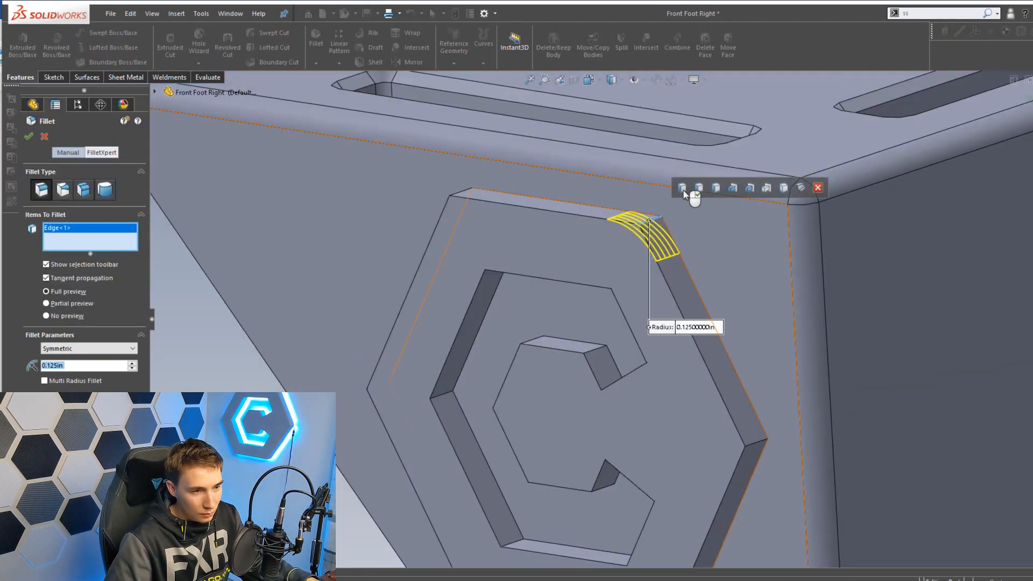
Step: Apply a 0.03125 in fillet to all edges of the hexagon C logo
left_click(682, 188)
type("0.03125000")
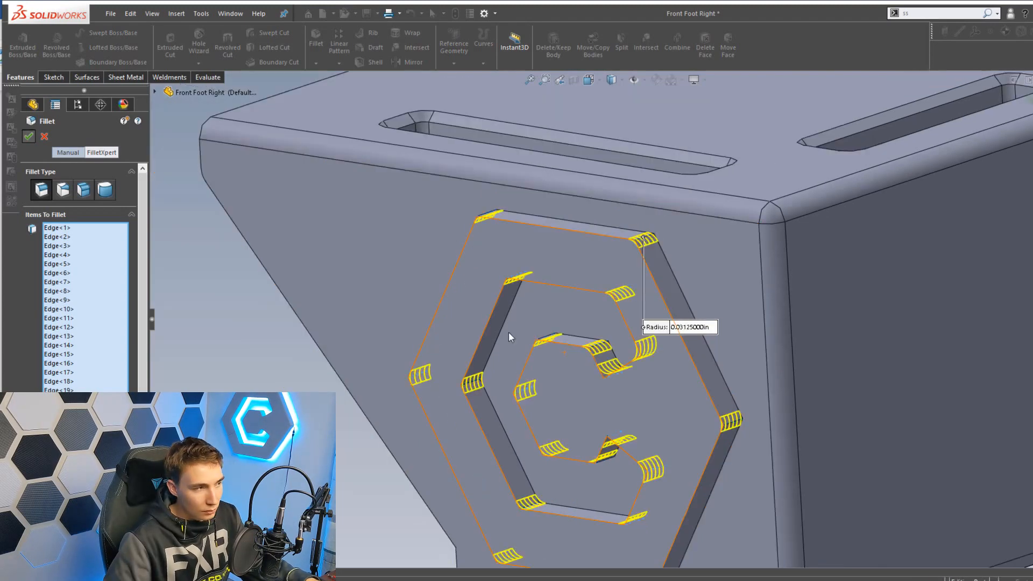
left_click(29, 136)
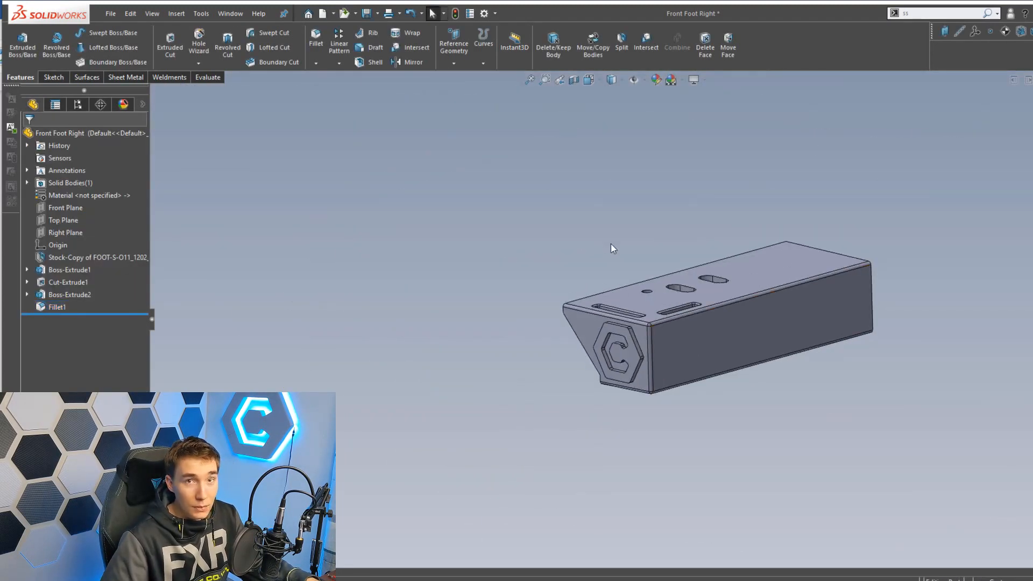